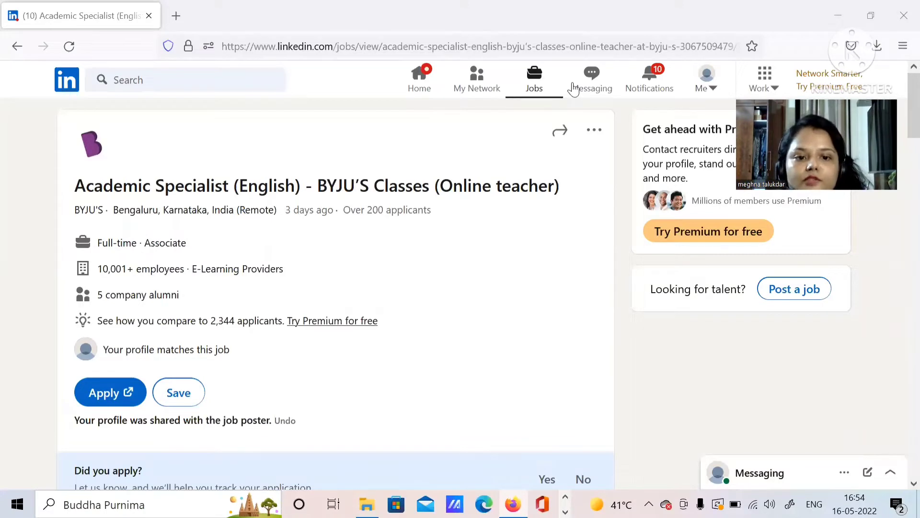
mouse_move(121, 145)
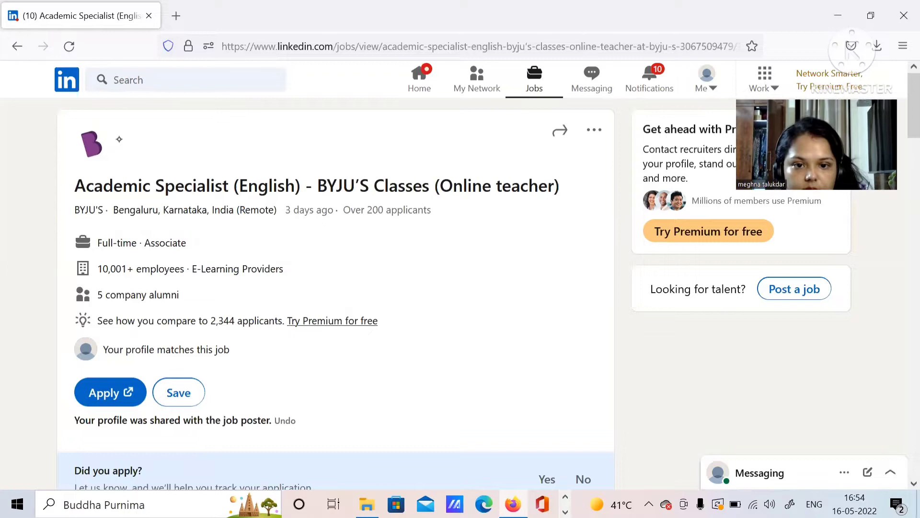
Step: Scroll the LinkedIn posting down past Apply to the About the job section
scroll("down", 3)
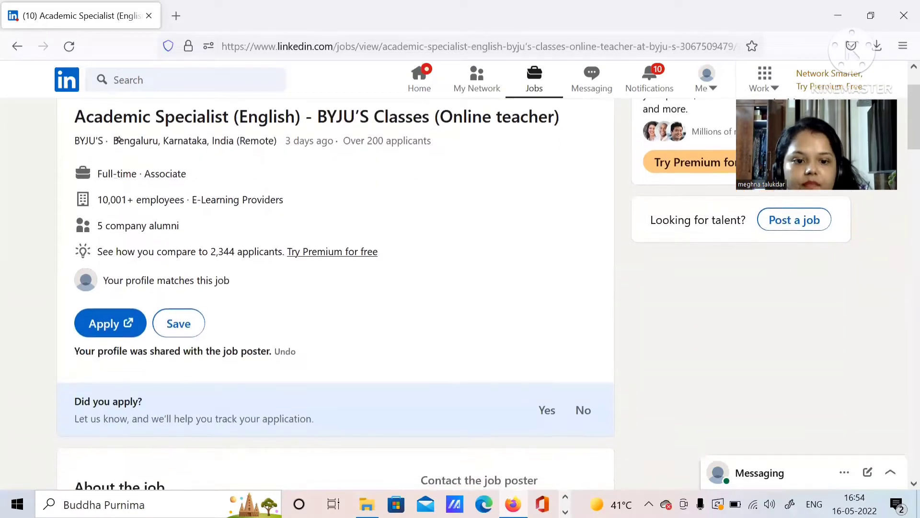
scroll("down", 3)
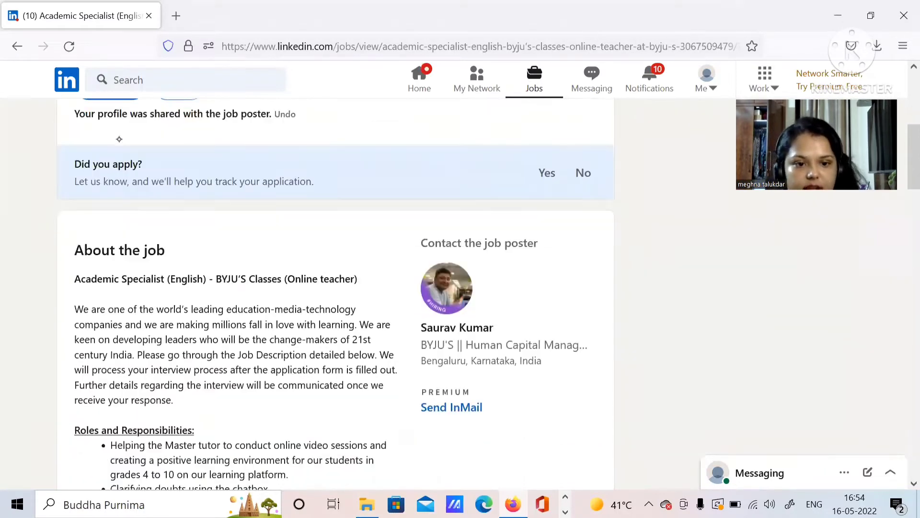
scroll("down", 3)
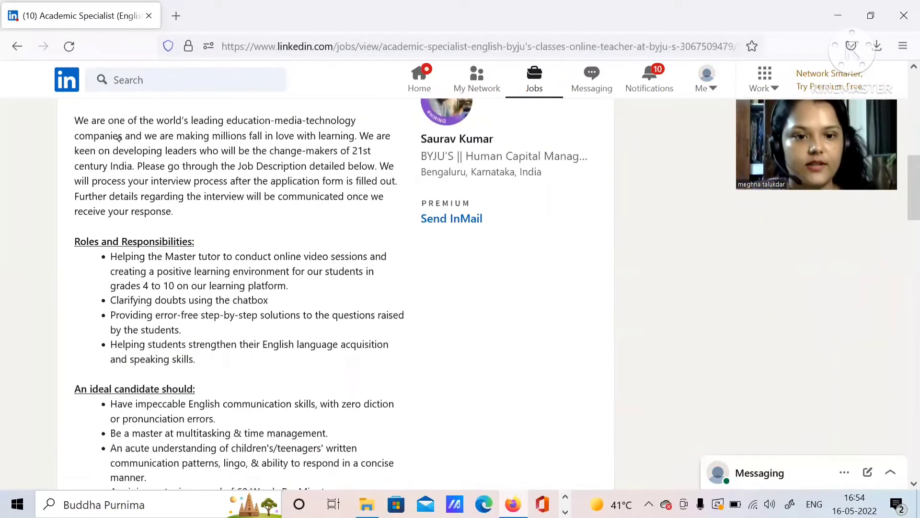
mouse_move(46, 234)
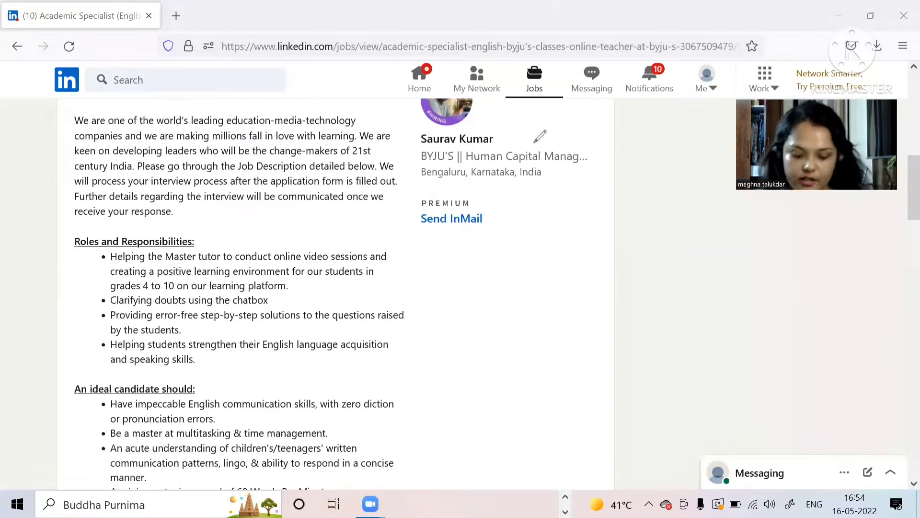
left_click_drag(545, 352, 558, 388)
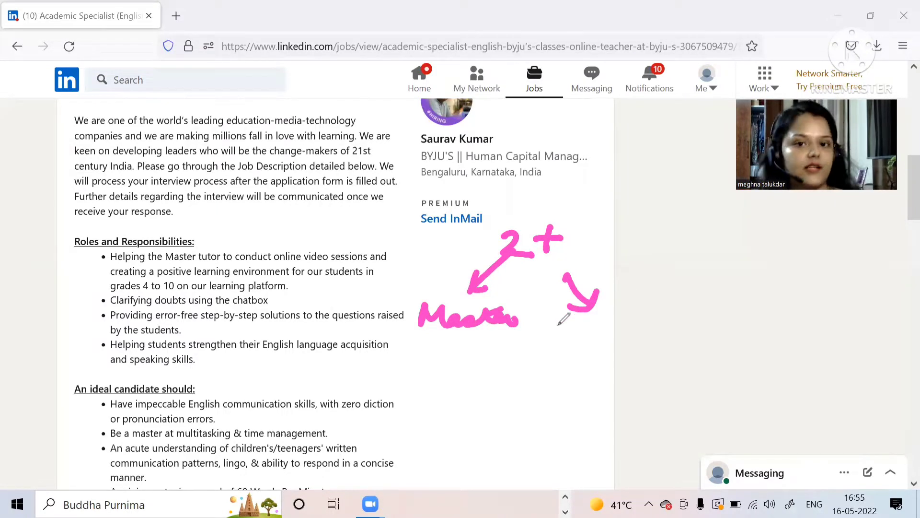
mouse_move(573, 335)
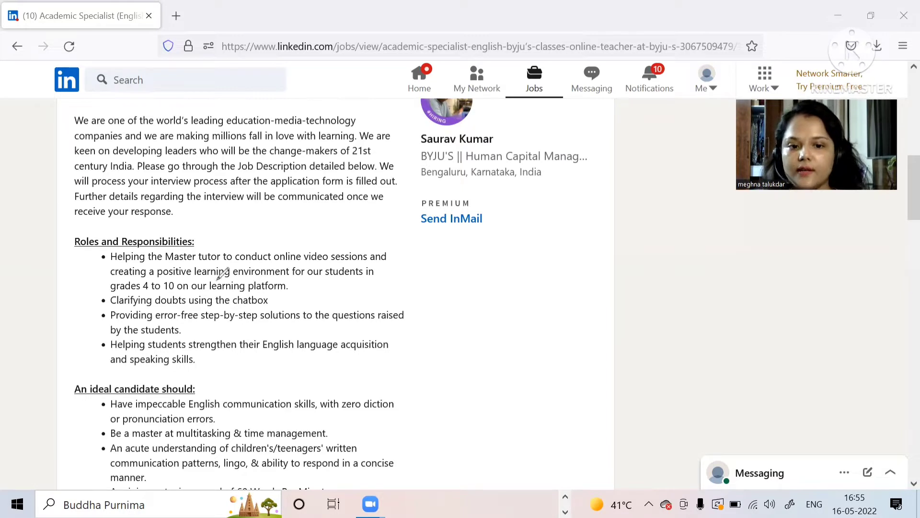
left_click_drag(211, 277, 302, 271)
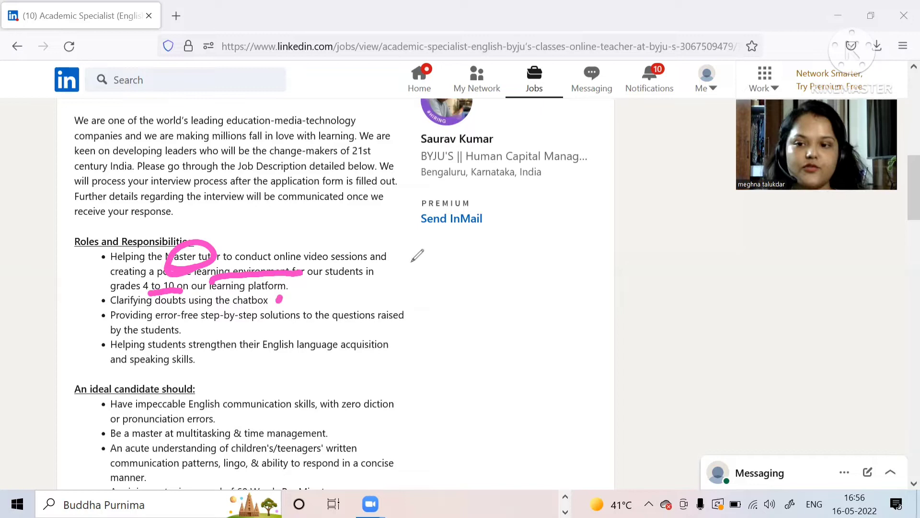
mouse_move(430, 306)
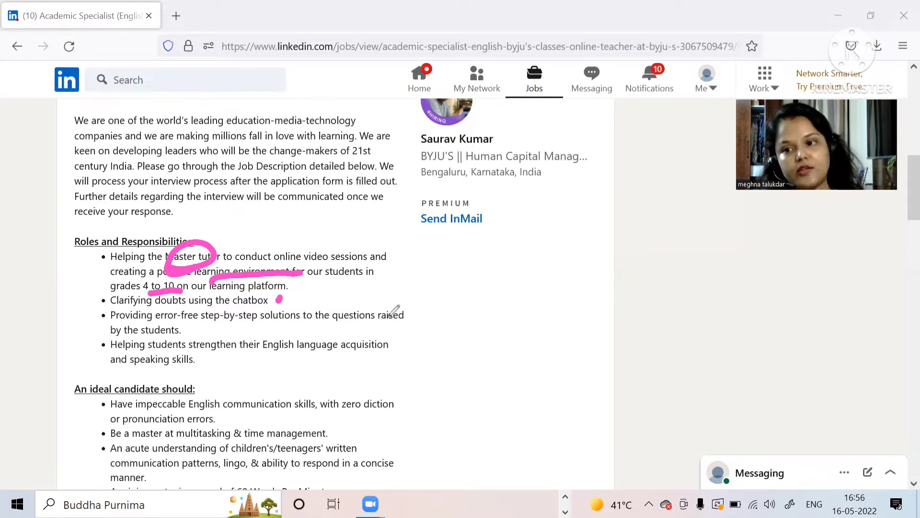
mouse_move(432, 304)
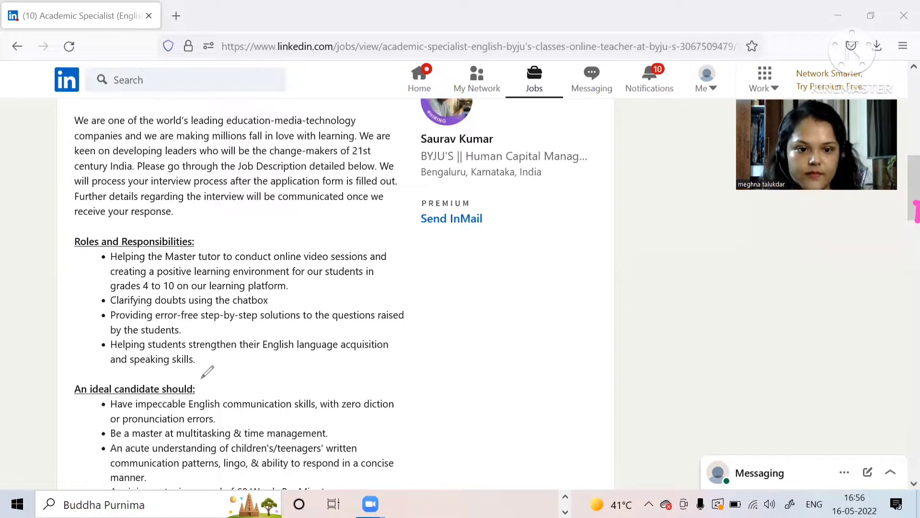
mouse_move(194, 405)
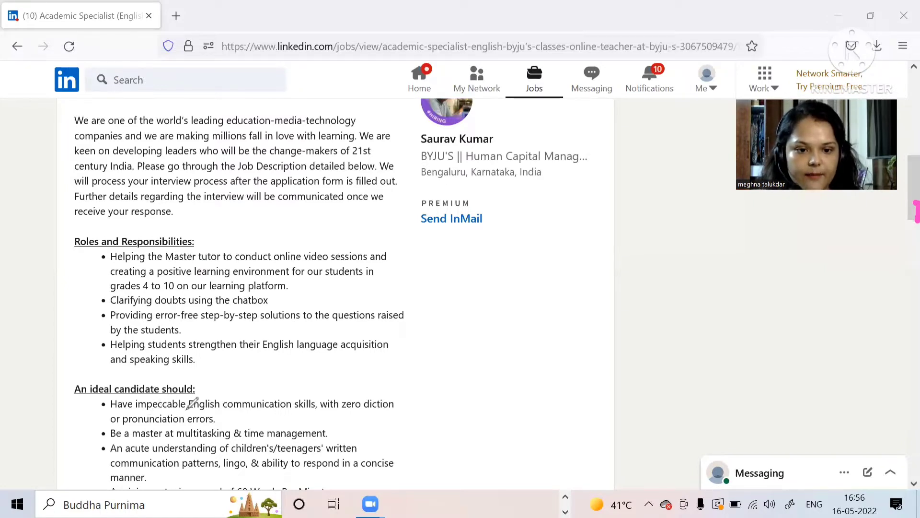
Step: Scroll the description down to the 'An ideal candidate should' and Eligibility sections
left_click_drag(186, 411, 315, 412)
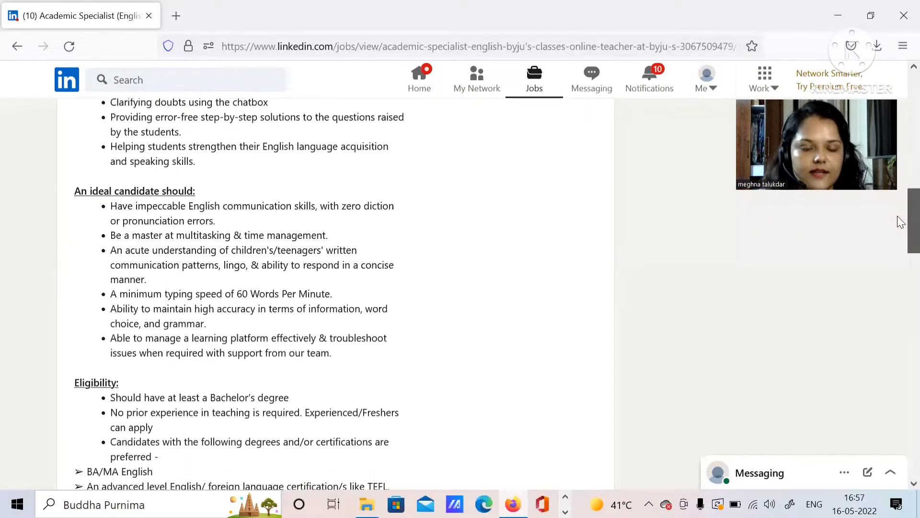
scroll("down", 3)
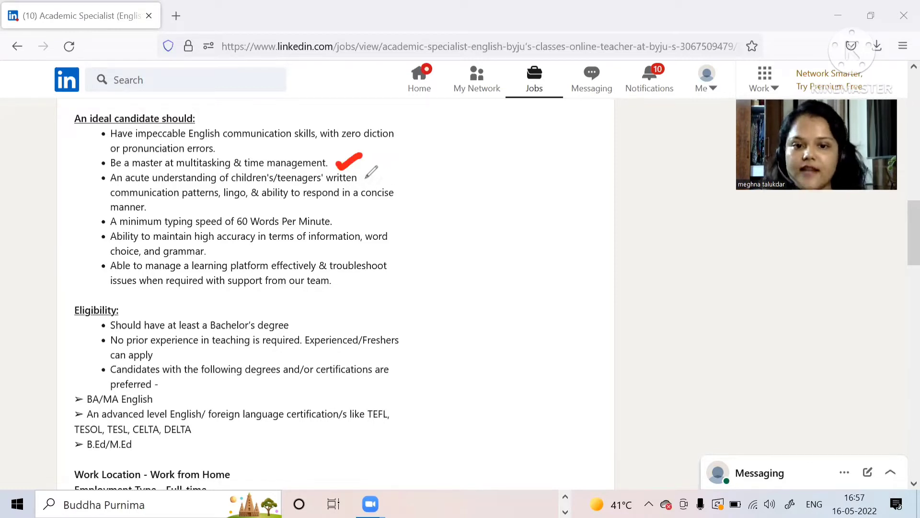
Step: Tick the communication requirement and underline that no prior teaching experience is needed
left_click_drag(367, 171, 393, 176)
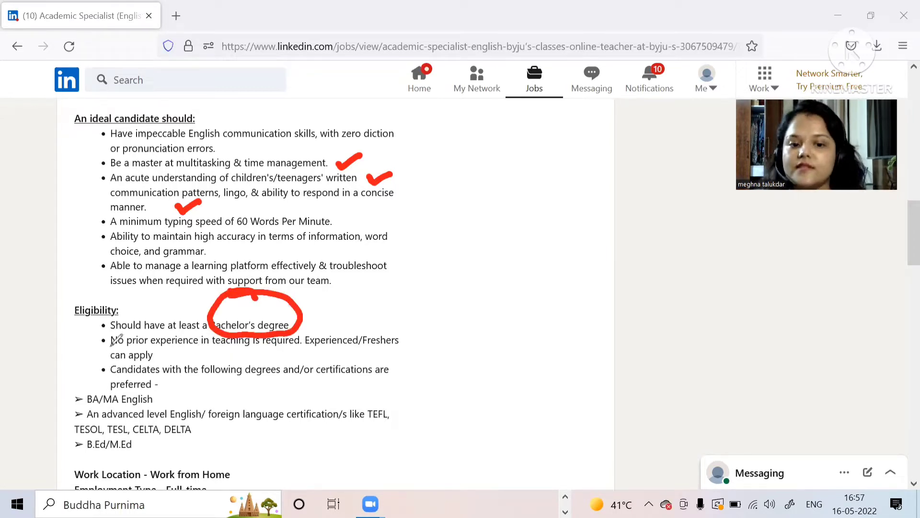
left_click_drag(116, 345, 279, 347)
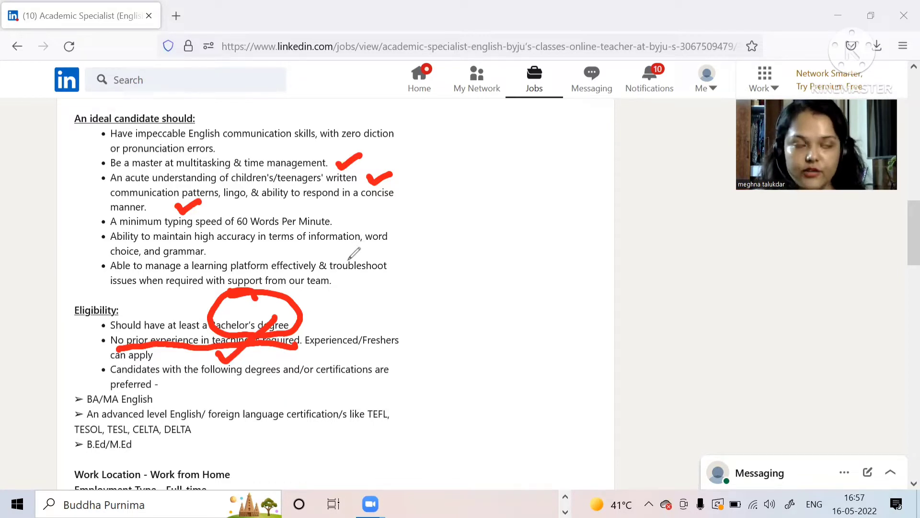
mouse_move(349, 260)
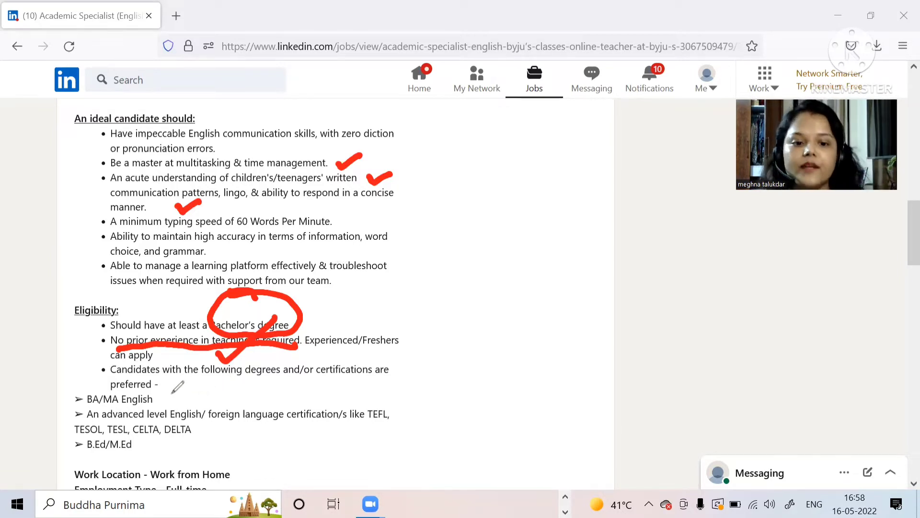
Step: Erase the screen-pen marks from the requirements and eligibility lists
left_click_drag(177, 387, 206, 405)
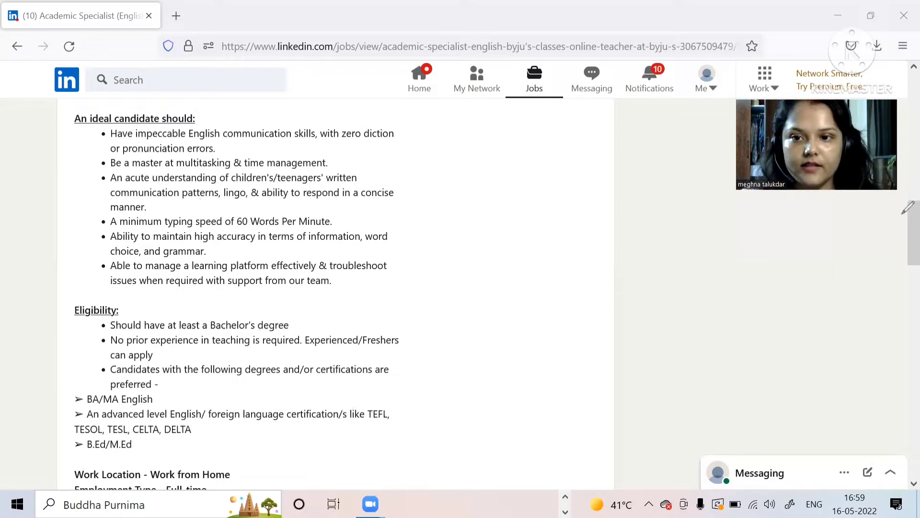
mouse_move(901, 244)
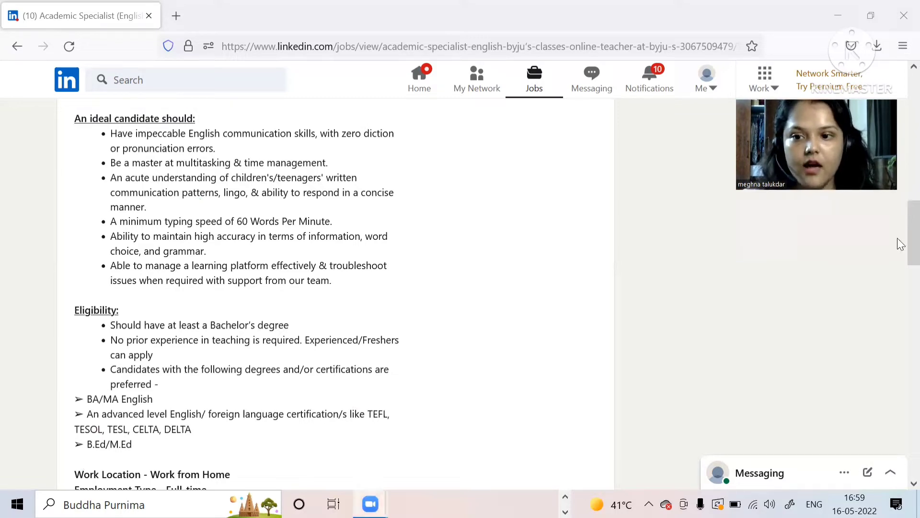
Step: Scroll down to the Work Location, Employment Type and Compensation details
scroll("down", 3)
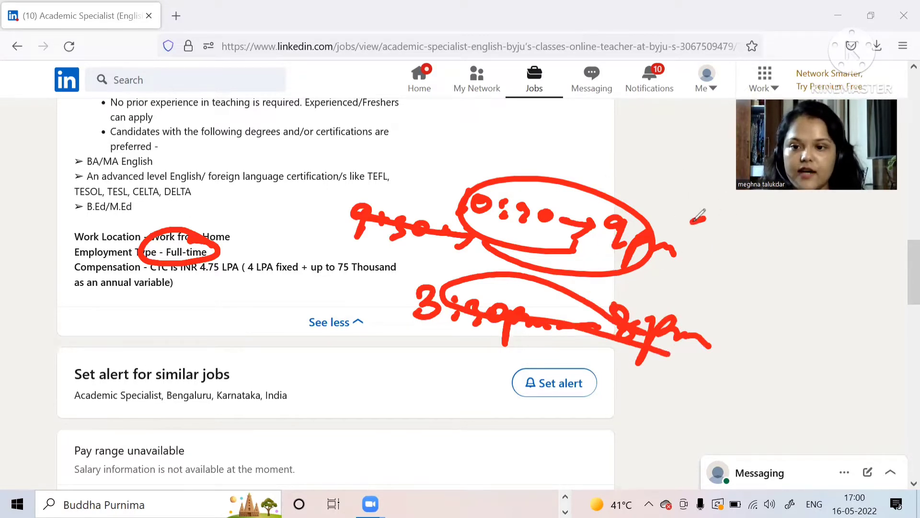
Step: Sketch further shift-timing notes beside the Full-time employment type
left_click_drag(693, 229, 810, 232)
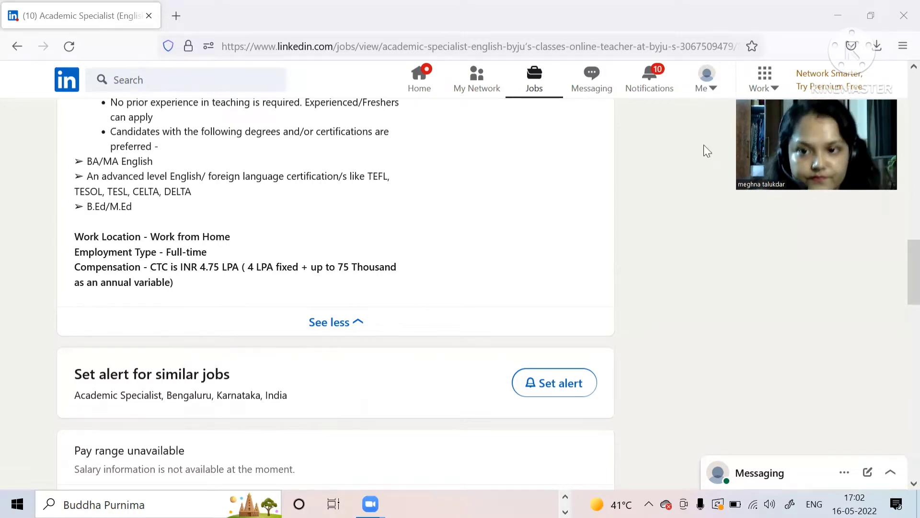
Step: Search Google for work from home BYJU'S jobs and open the Jobs panel
type("work from home byjus")
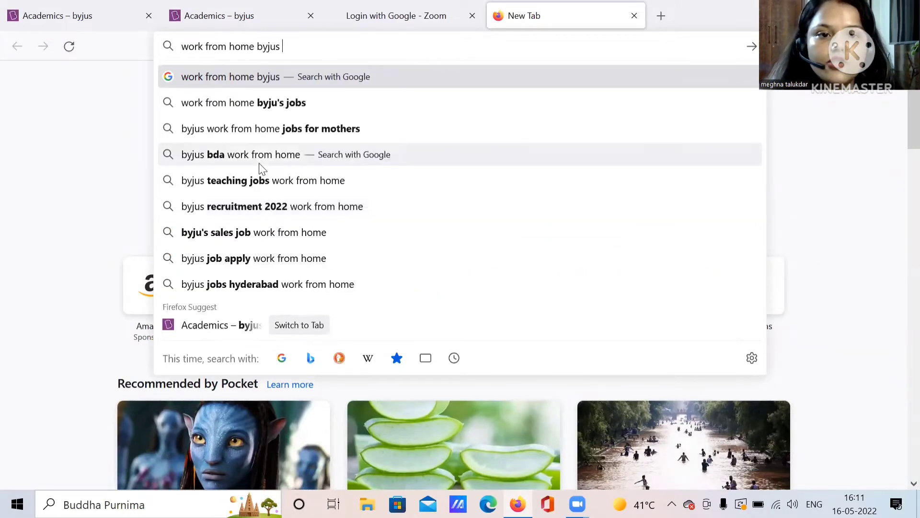
left_click(244, 102)
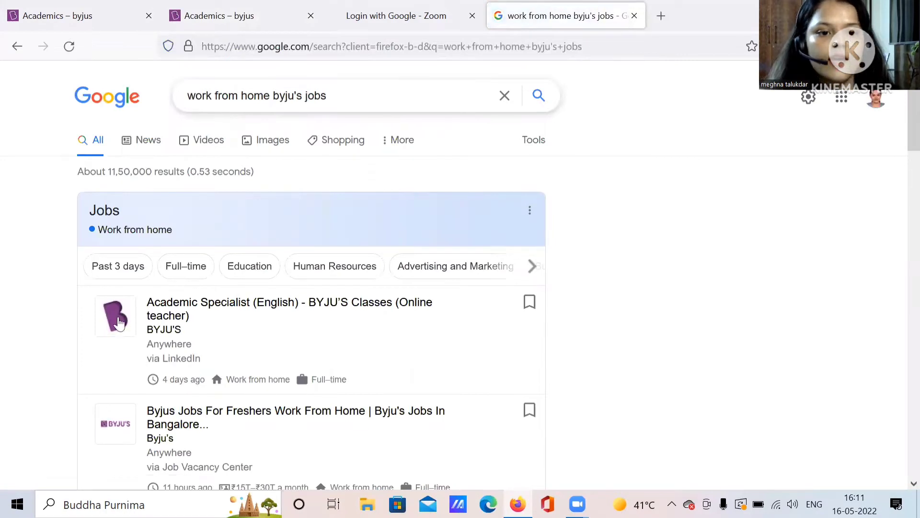
scroll("down", 3)
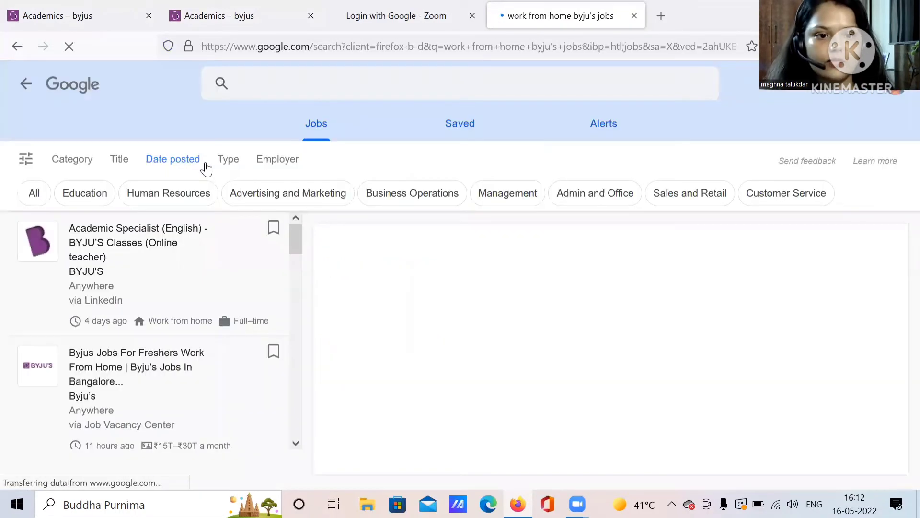
Step: Open the Academic Specialist (English) listing's LinkedIn posting in a new tab
left_click(661, 16)
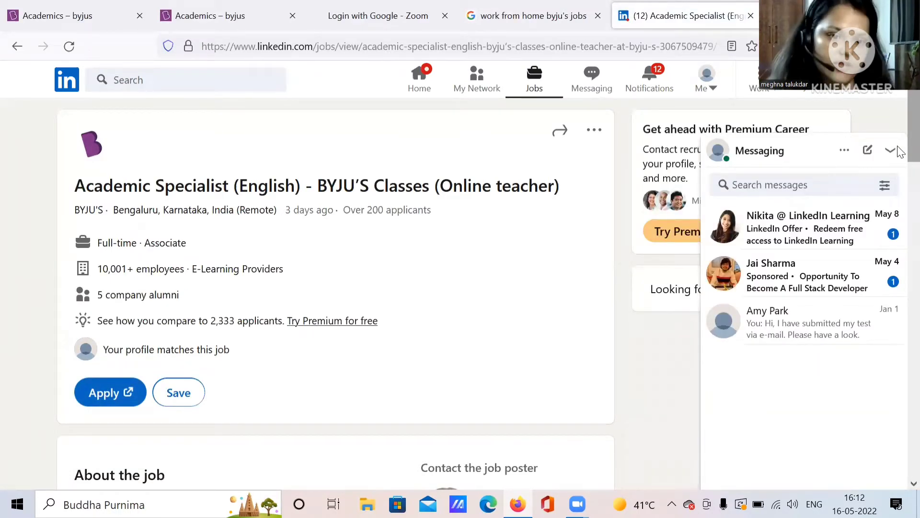
Step: Apply for the Academic Specialist job and bring up the external application link options
left_click(109, 392)
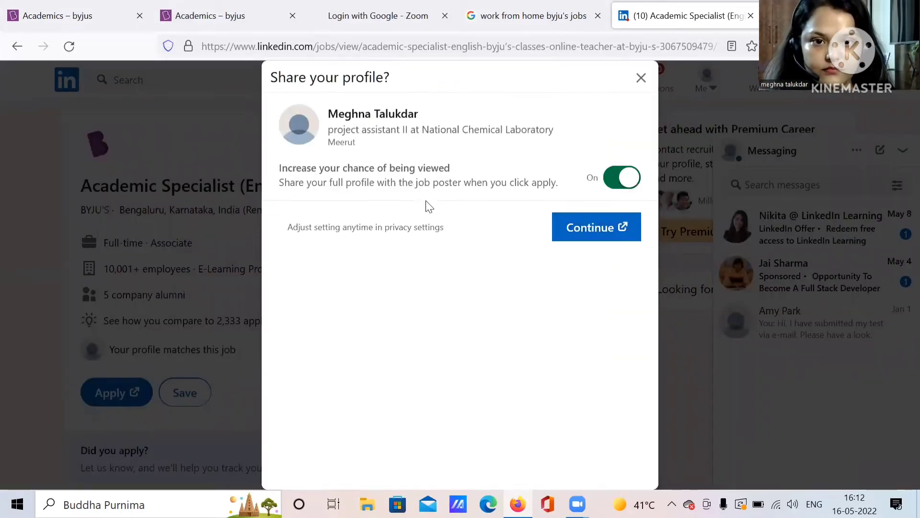
mouse_move(596, 227)
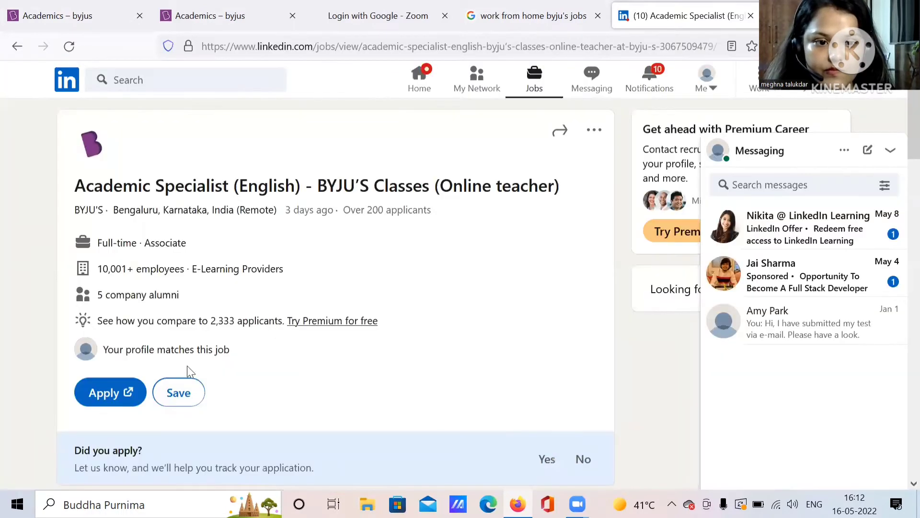
right_click(130, 404)
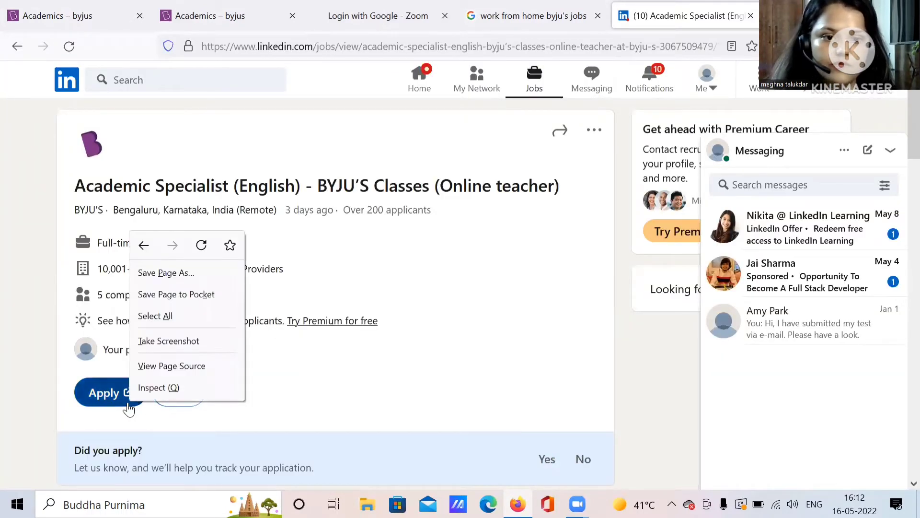
mouse_move(341, 400)
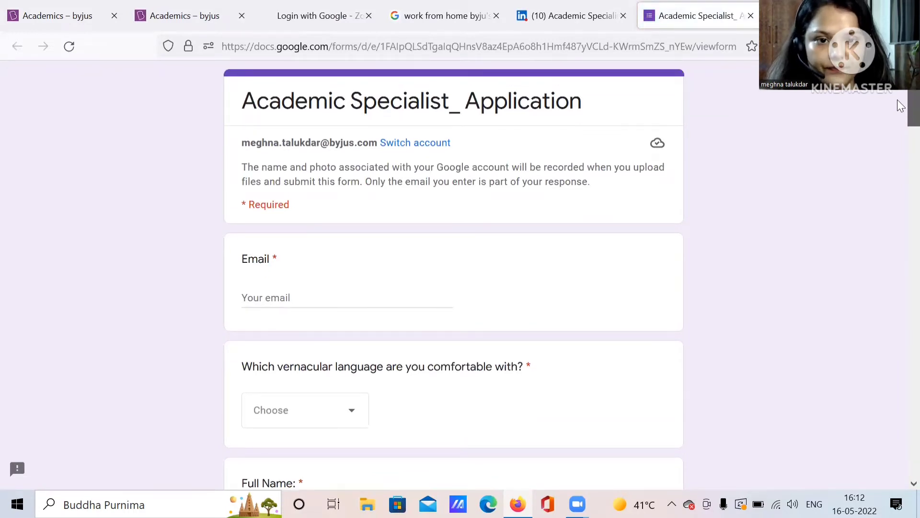
Step: Scroll through the application questions and open the vernacular language Choose dropdown
scroll("down", 3)
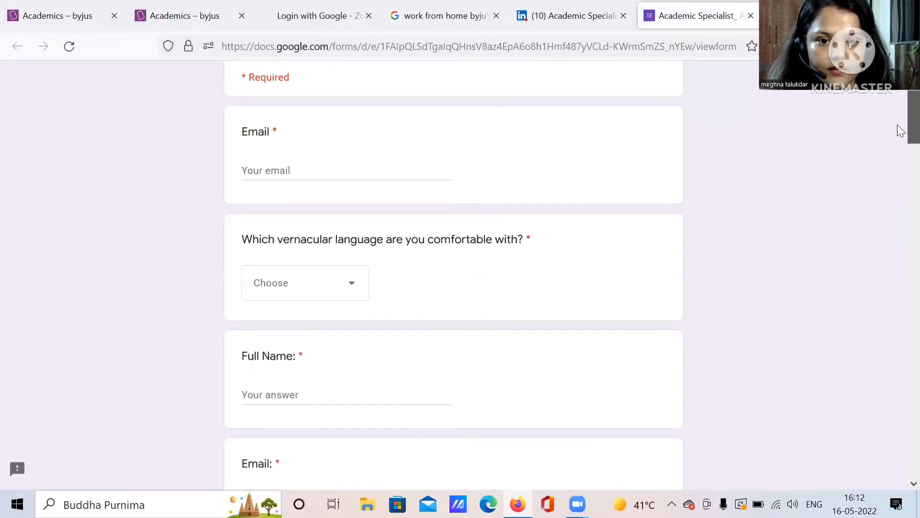
scroll("down", 3)
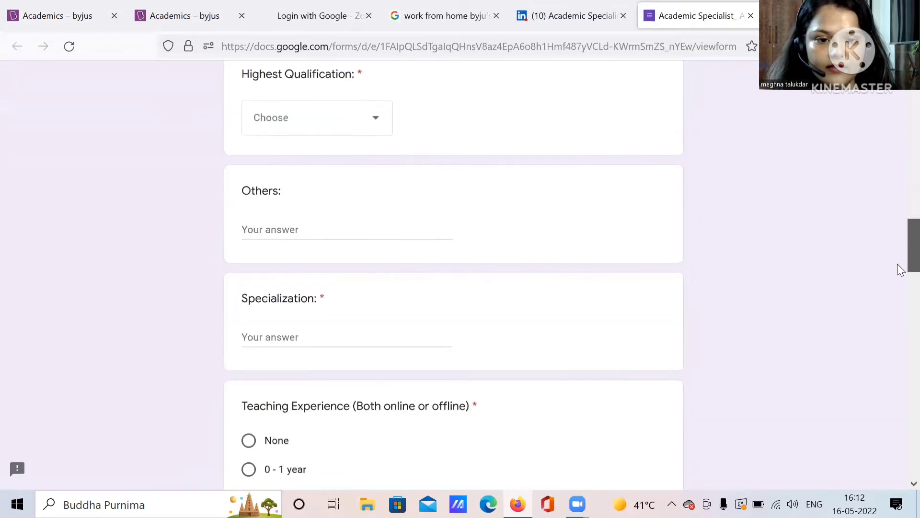
scroll("up", 3)
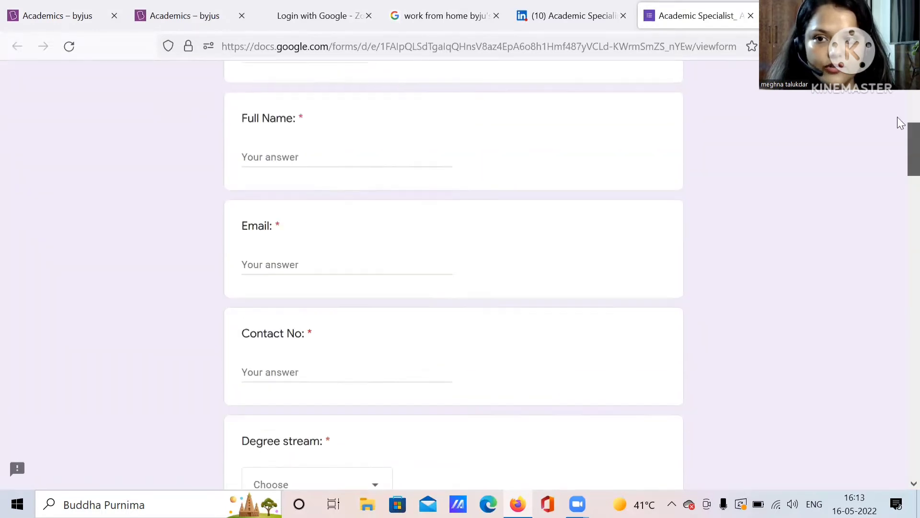
scroll("up", 3)
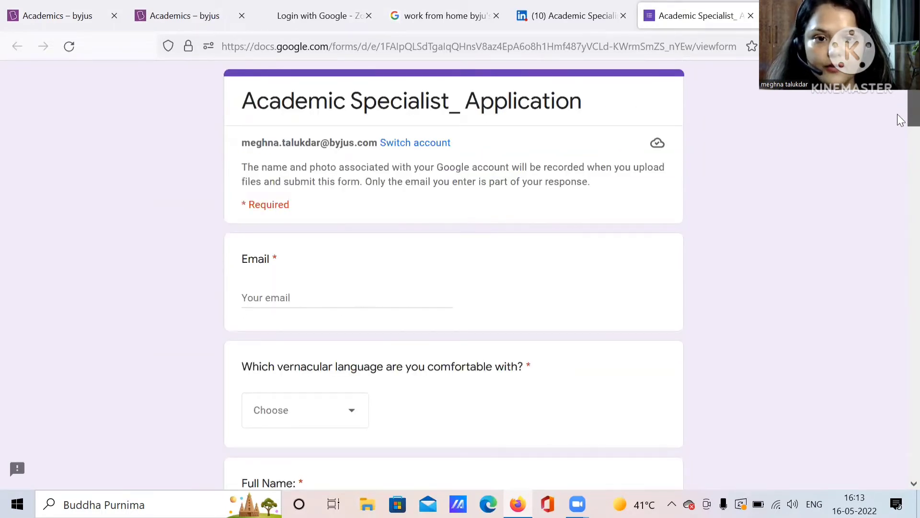
scroll("down", 3)
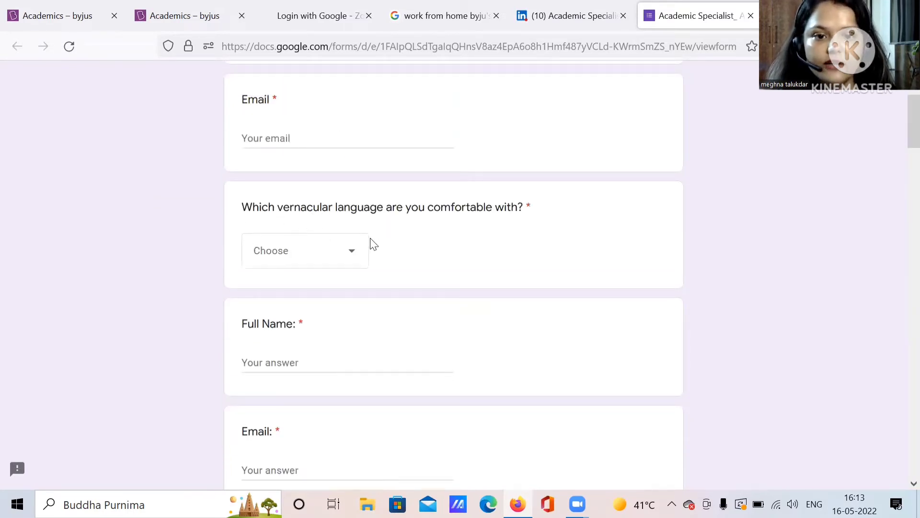
left_click(304, 250)
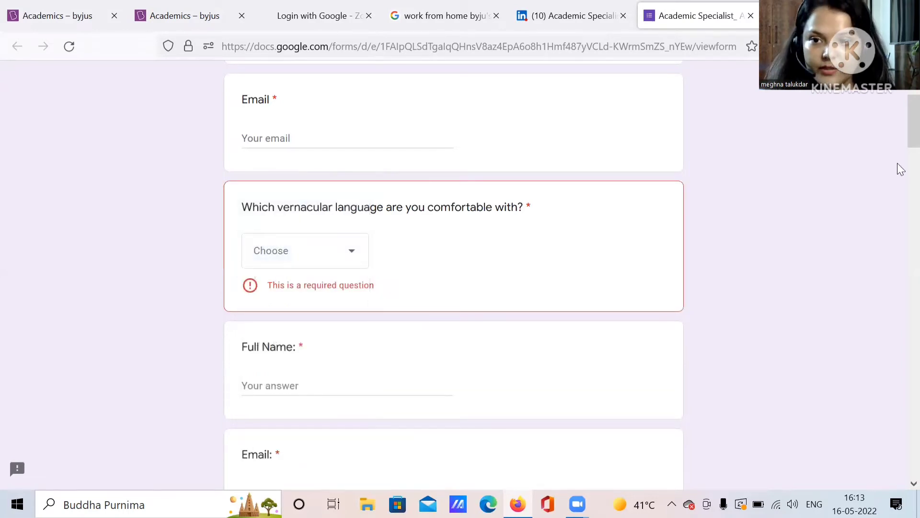
Step: Leave Degree stream unanswered after viewing its choices and move down to Teaching Experience
scroll("down", 3)
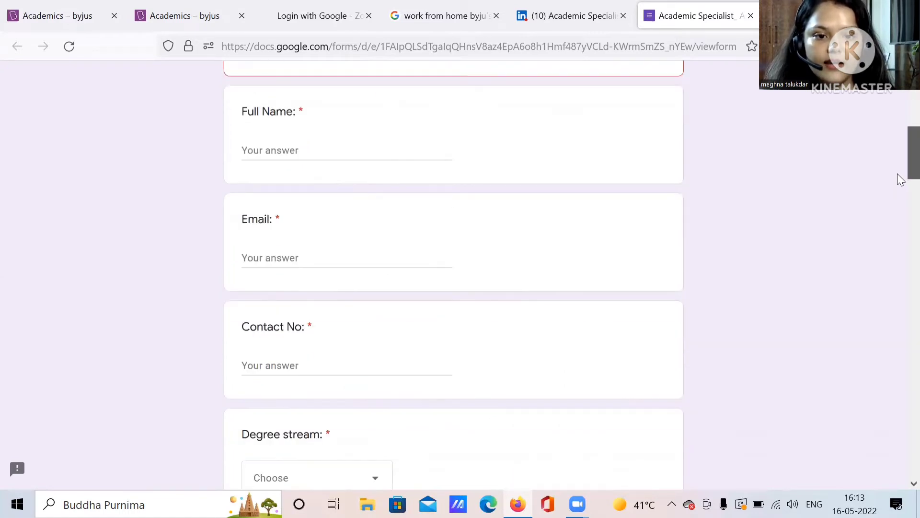
scroll("down", 3)
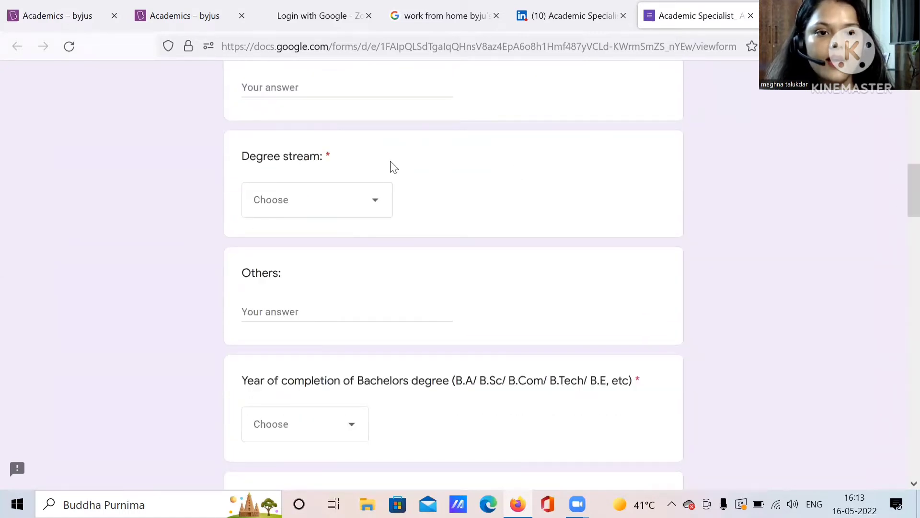
left_click(317, 199)
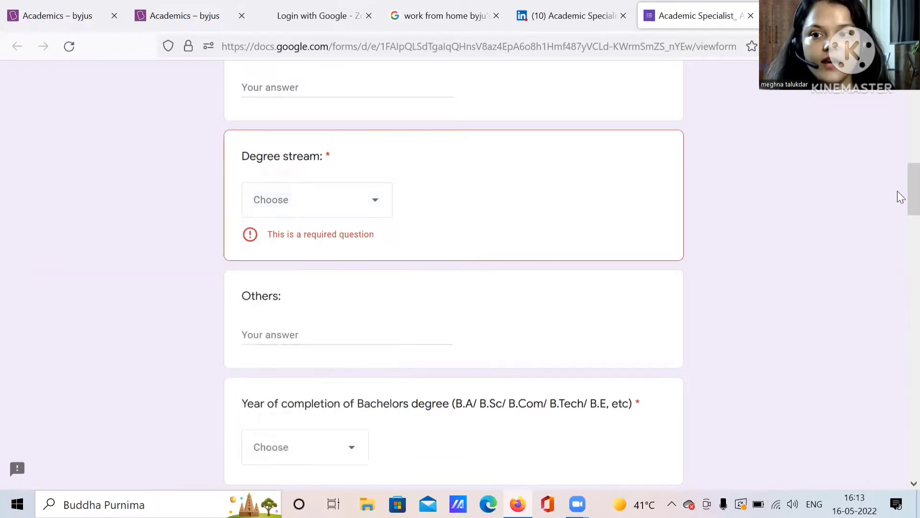
scroll("down", 3)
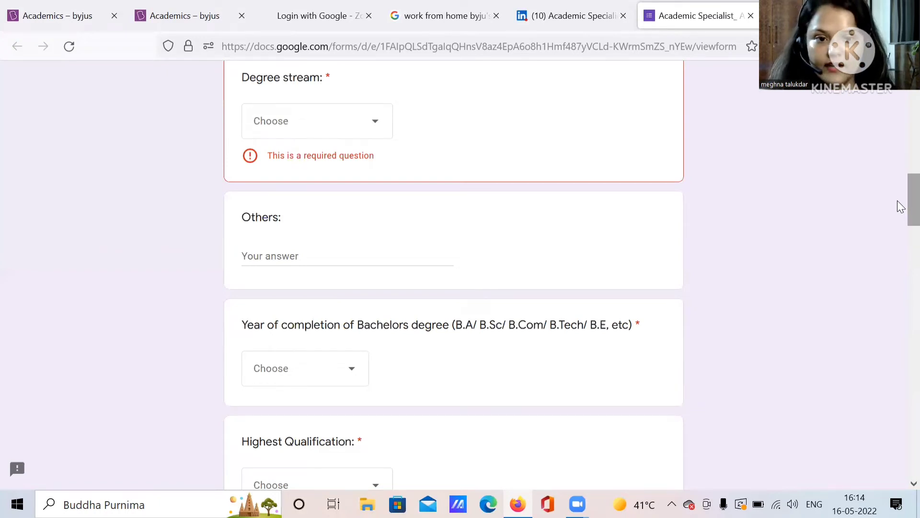
scroll("down", 3)
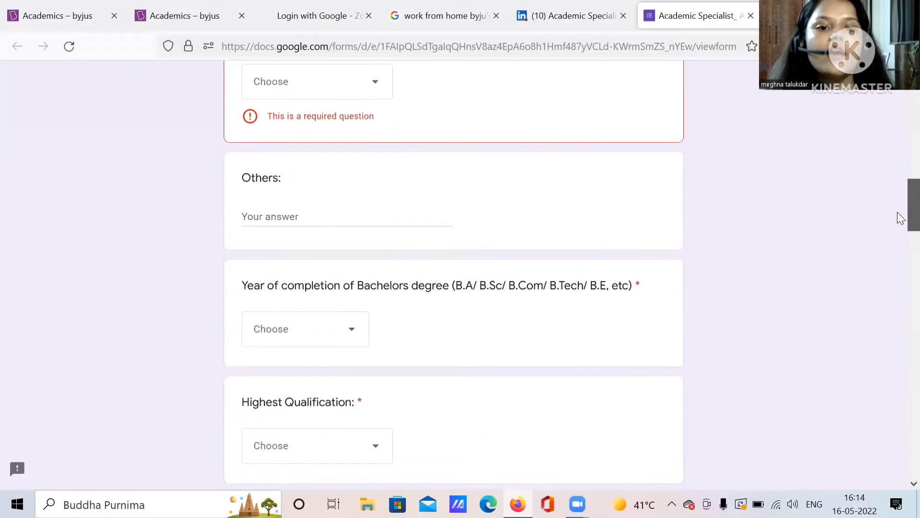
scroll("down", 3)
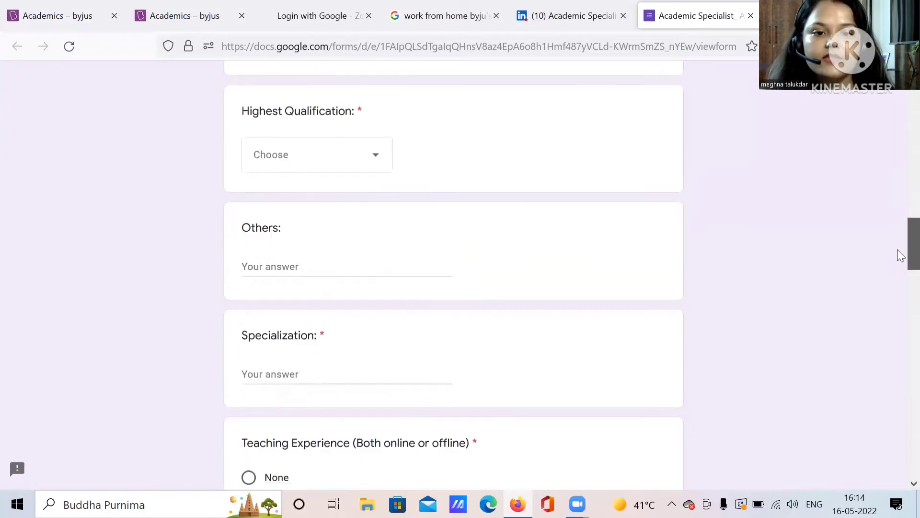
scroll("down", 3)
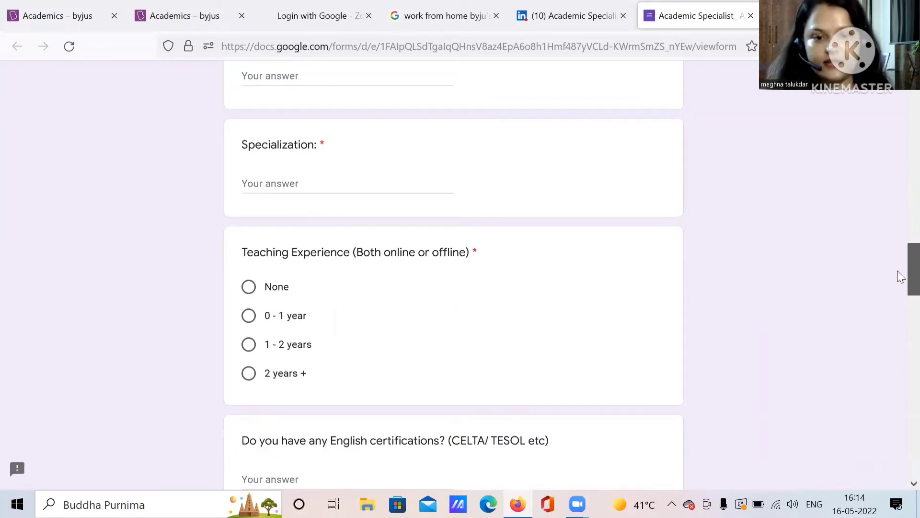
scroll("down", 3)
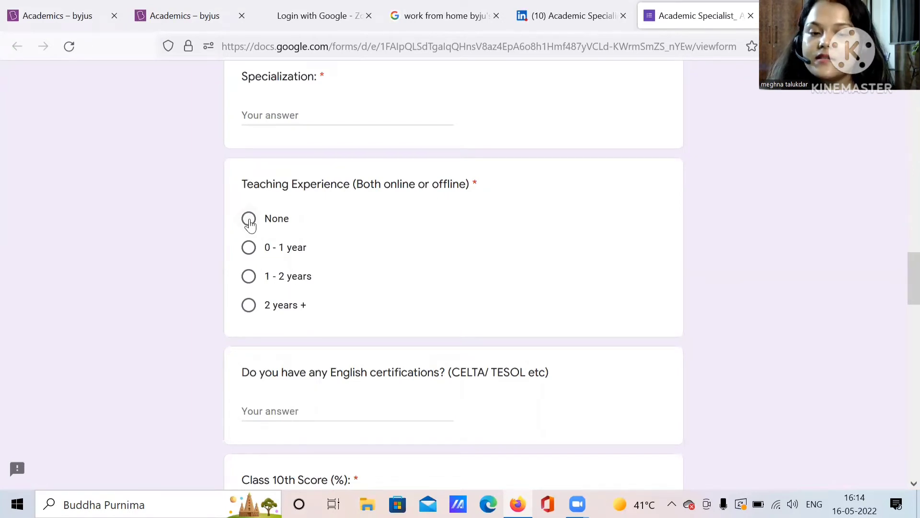
Step: Choose None for Teaching Experience (Both online or offline)
left_click(249, 219)
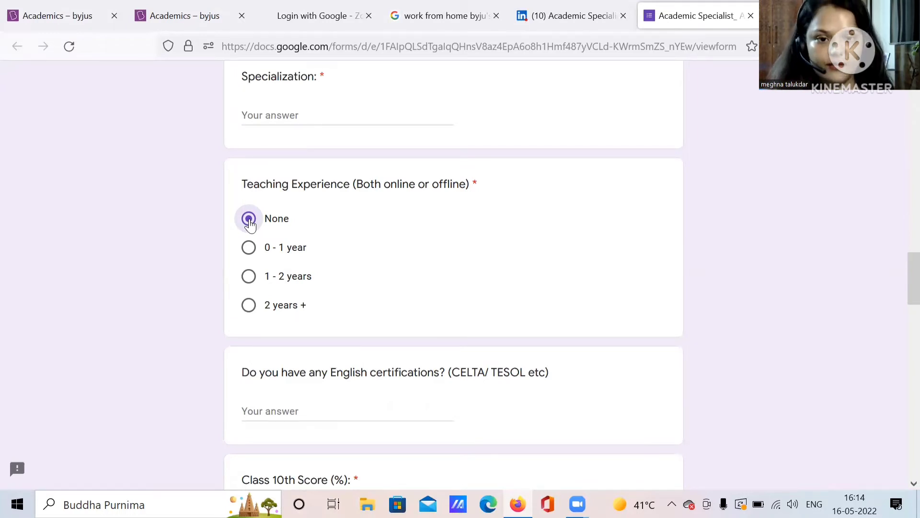
left_click(248, 217)
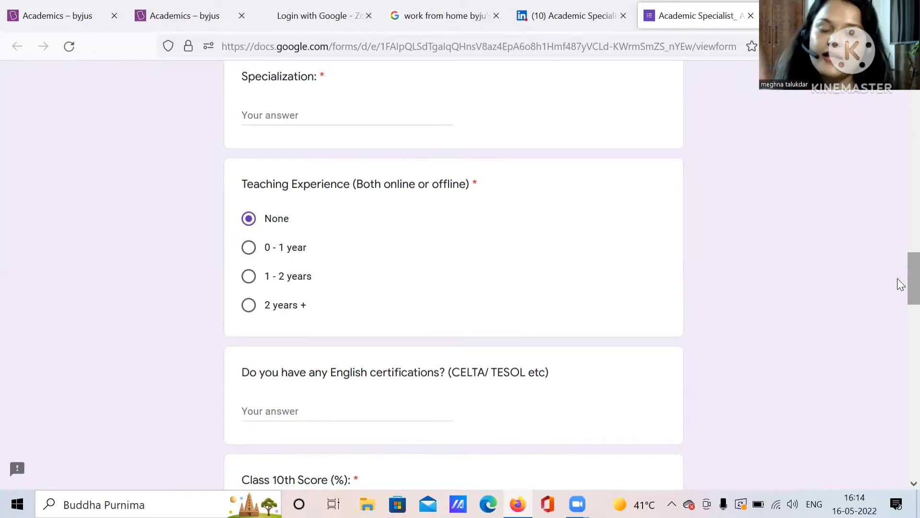
Step: Move down to the Internet Speed in MBPS field and focus it for answering
scroll("down", 3)
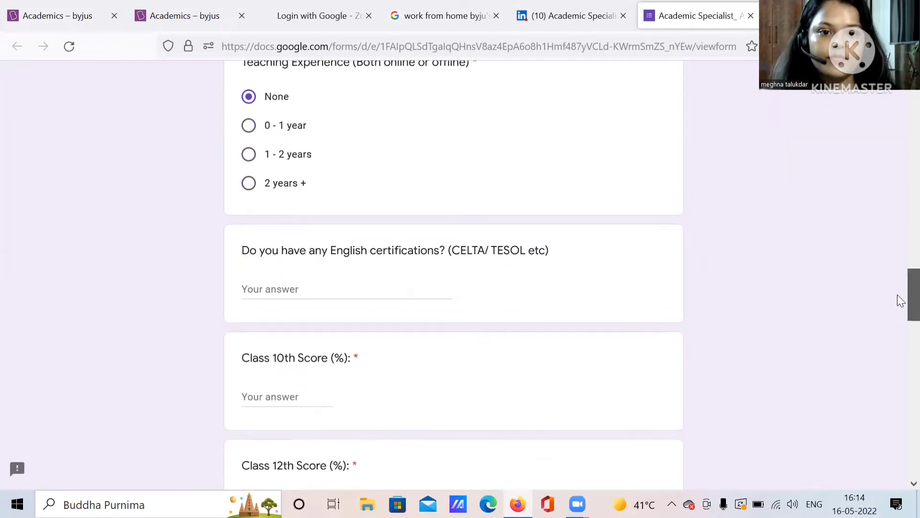
scroll("down", 3)
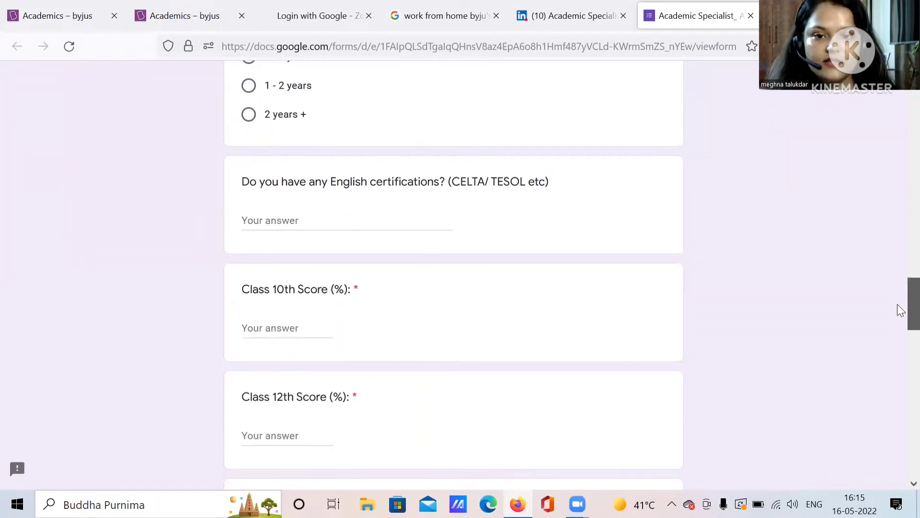
scroll("down", 3)
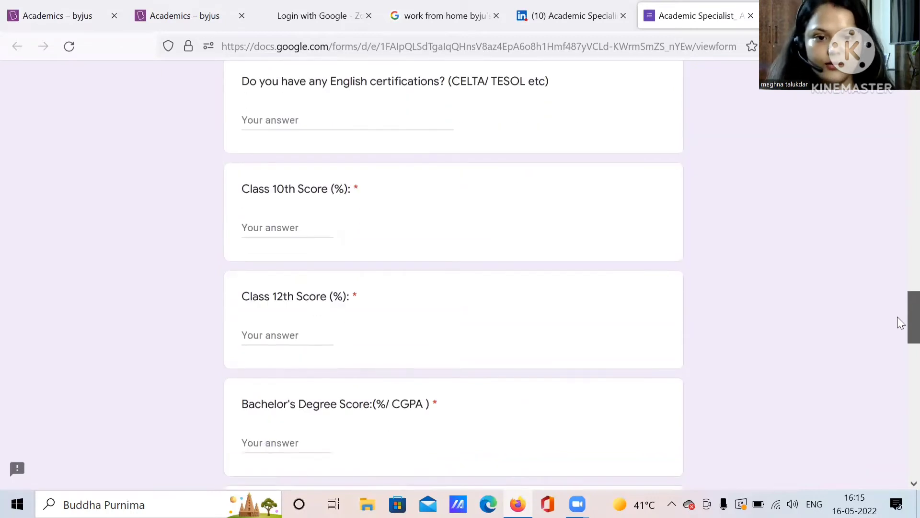
scroll("down", 3)
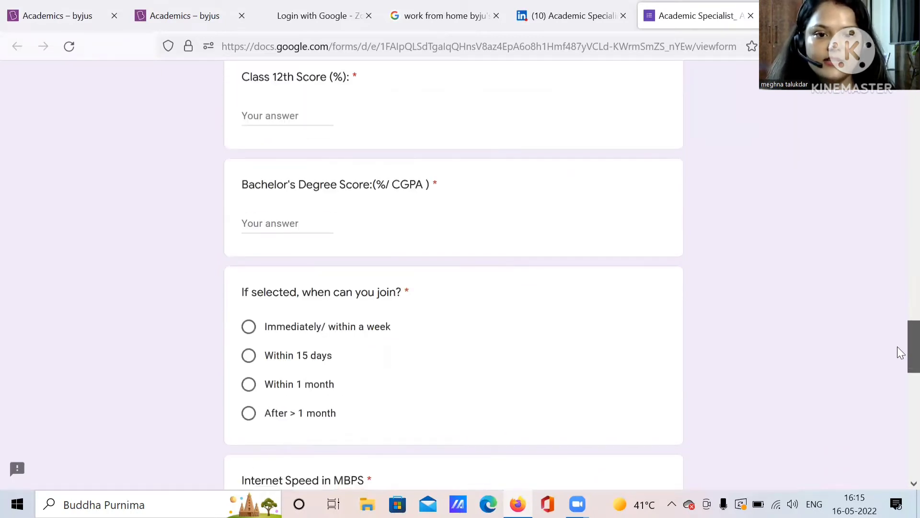
scroll("down", 3)
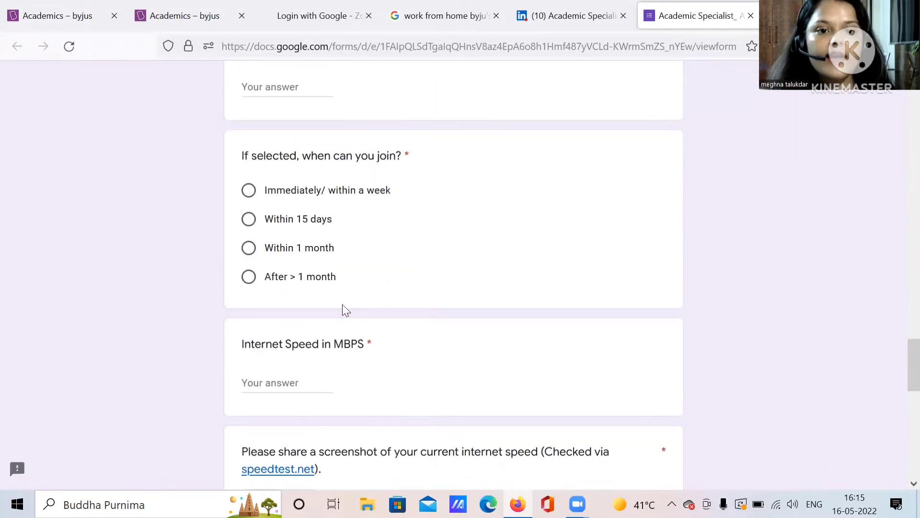
mouse_move(890, 254)
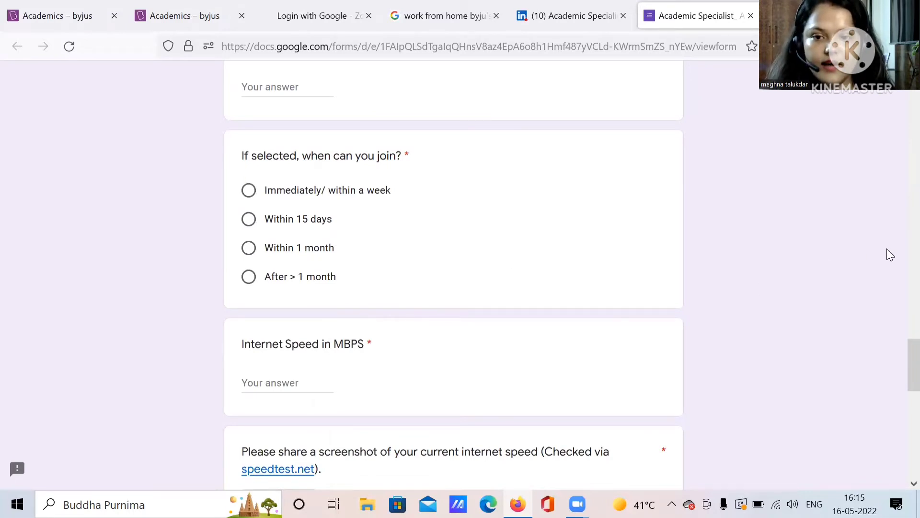
scroll("down", 3)
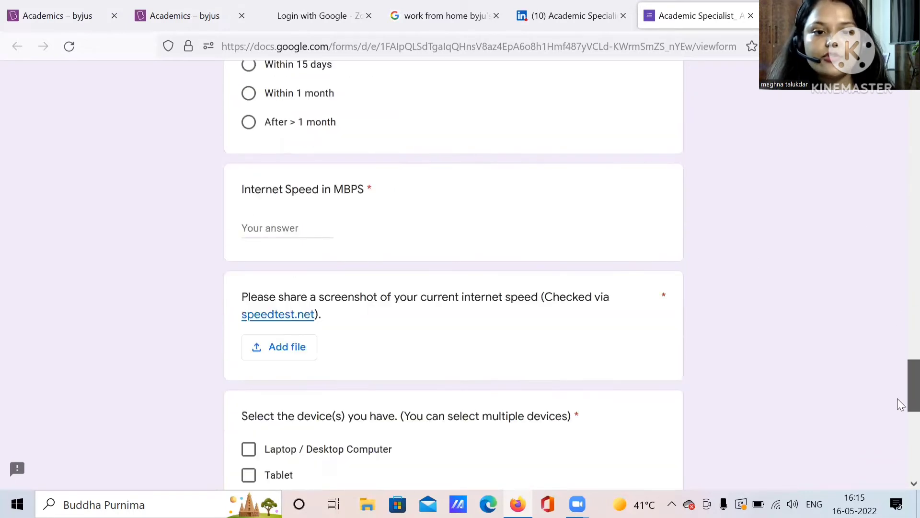
scroll("down", 3)
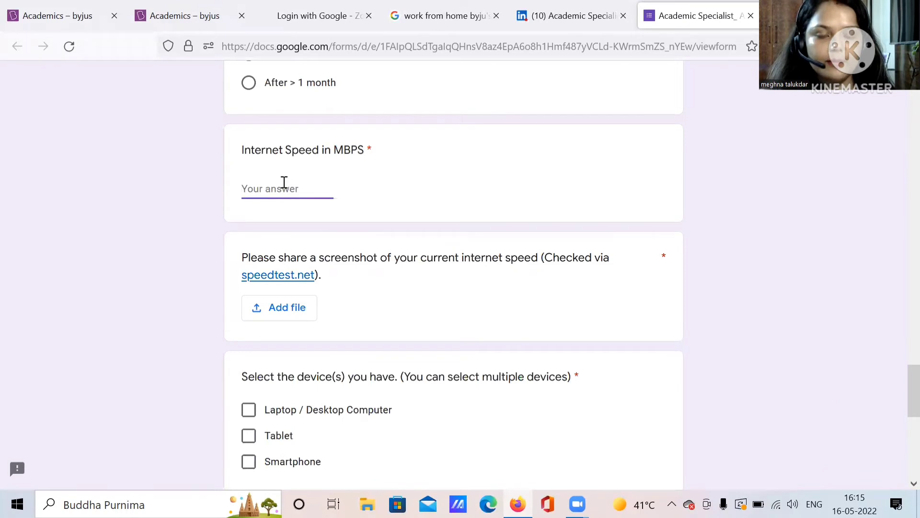
left_click(287, 188)
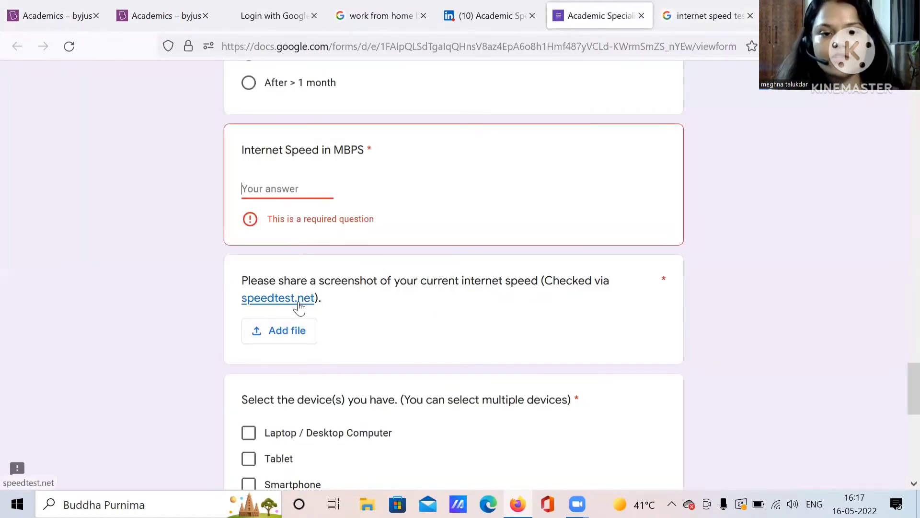
Step: Run a speed test on speedtest.net with GO and wait for the results
left_click(279, 297)
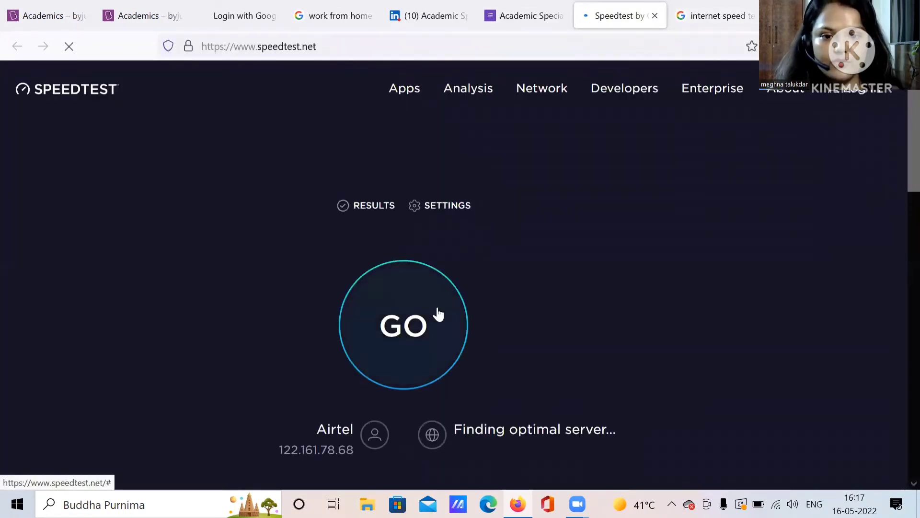
left_click(404, 325)
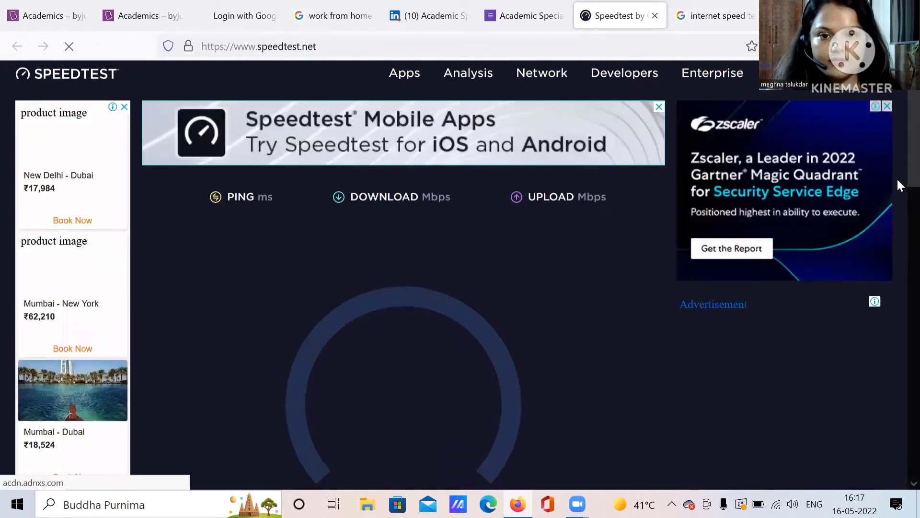
scroll("down", 3)
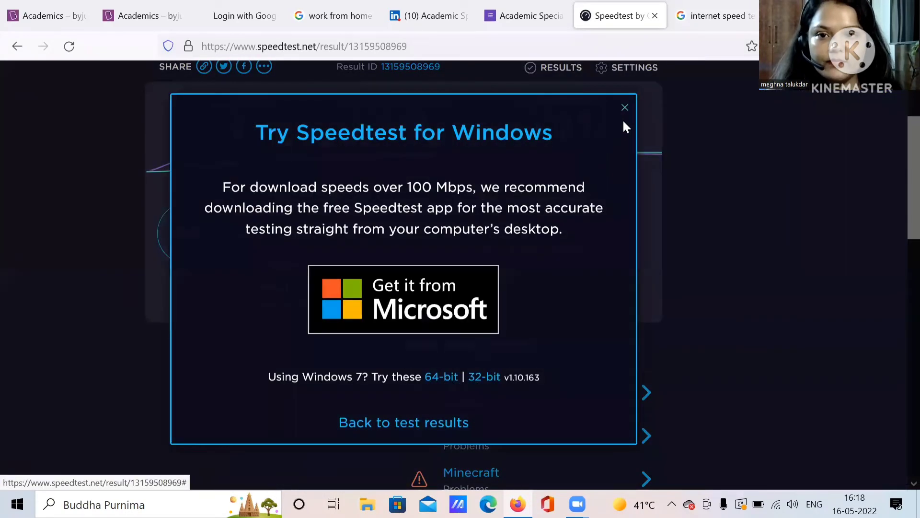
Step: Dismiss the Speedtest for Windows promotion and start a new Snipping Tool capture
left_click(624, 107)
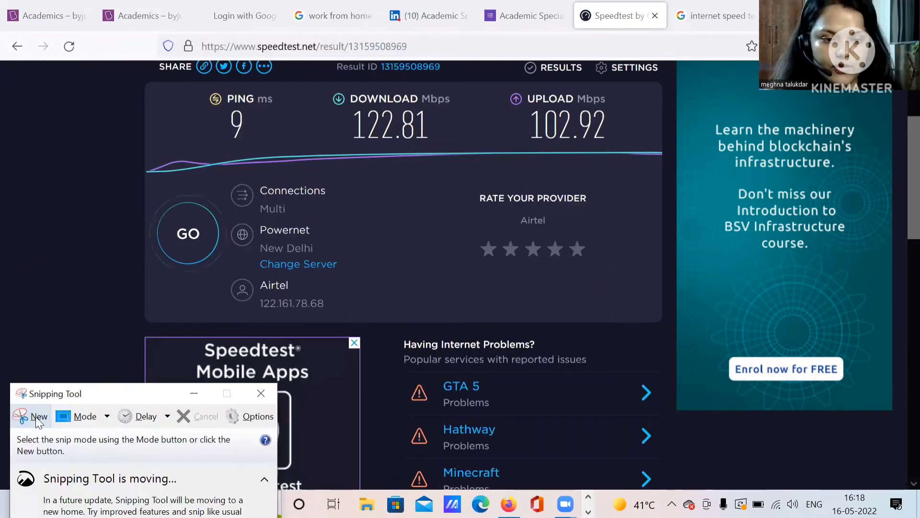
left_click(38, 417)
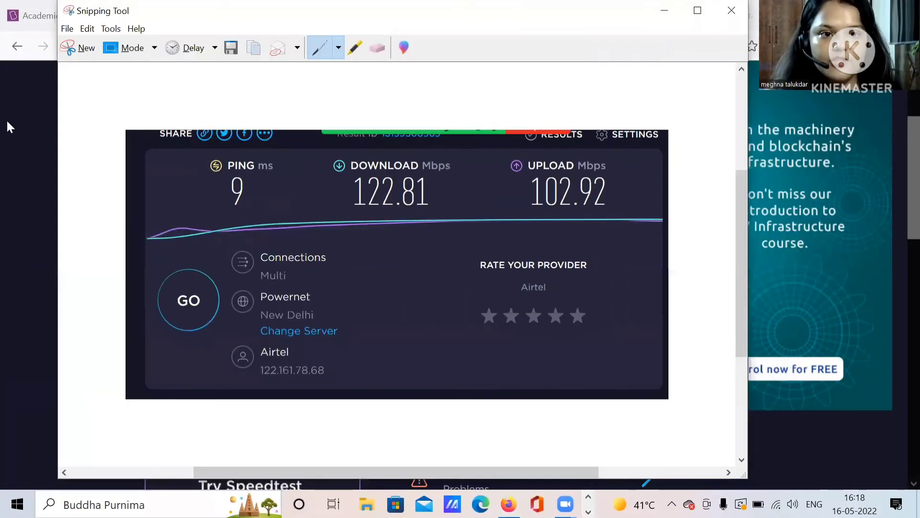
Step: Save the results capture as Capture PNG in Pictures via Save As
left_click(67, 28)
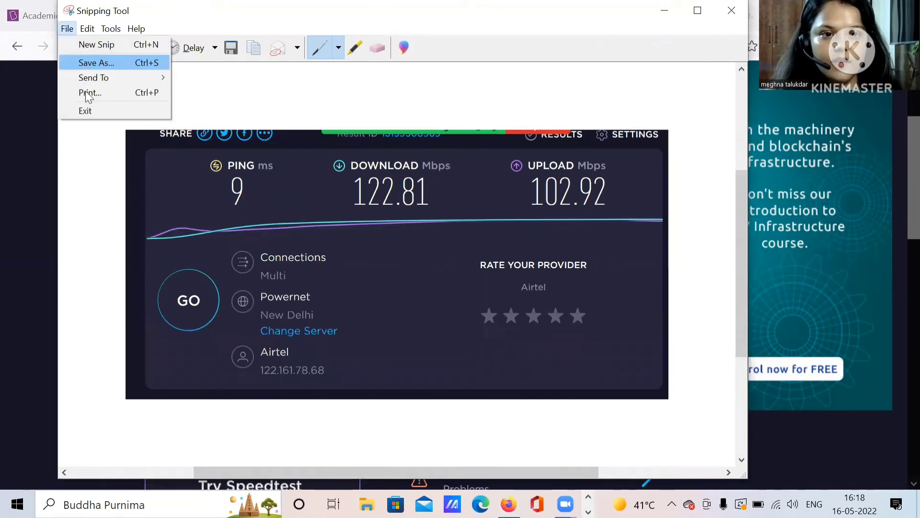
mouse_move(94, 64)
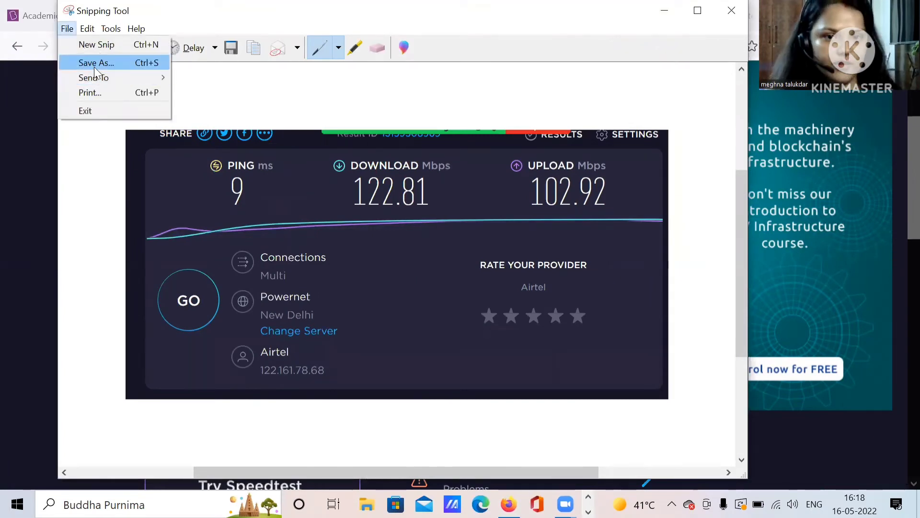
left_click(95, 63)
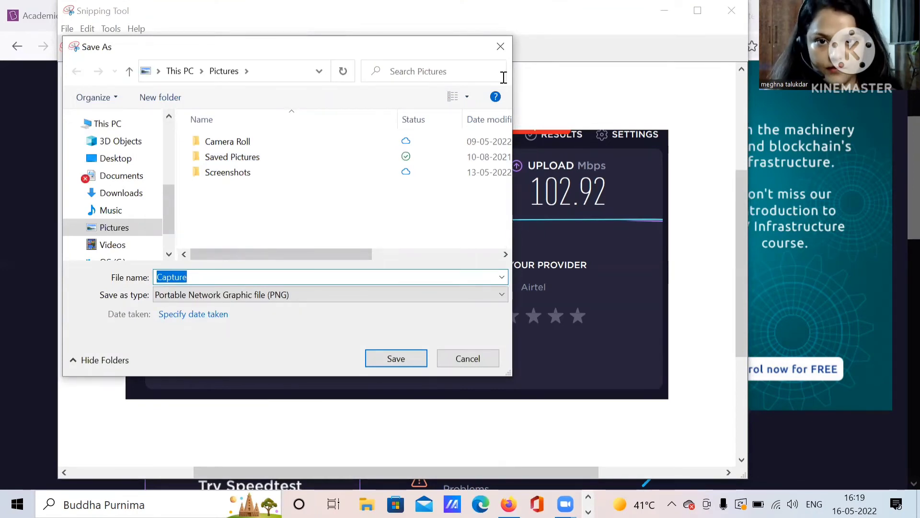
left_click(467, 357)
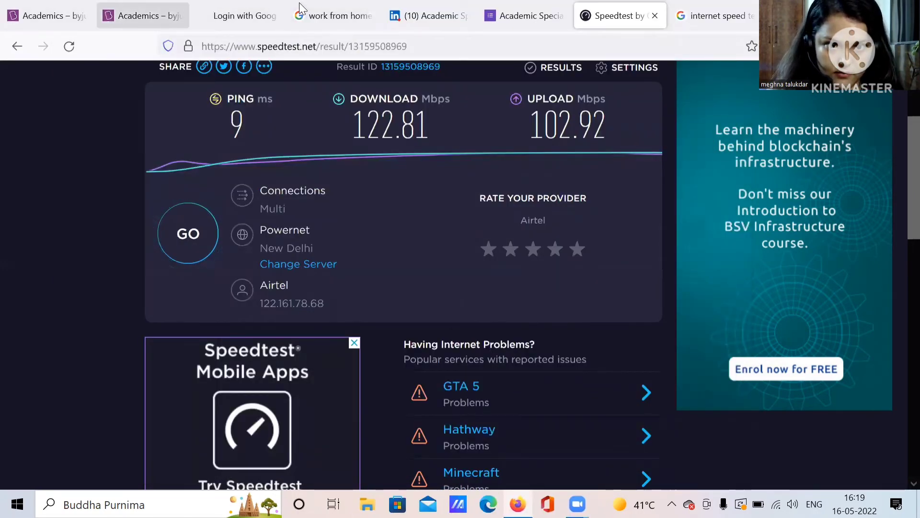
Step: Switch through the LinkedIn and BYJU'S tabs back to the application form
left_click(423, 15)
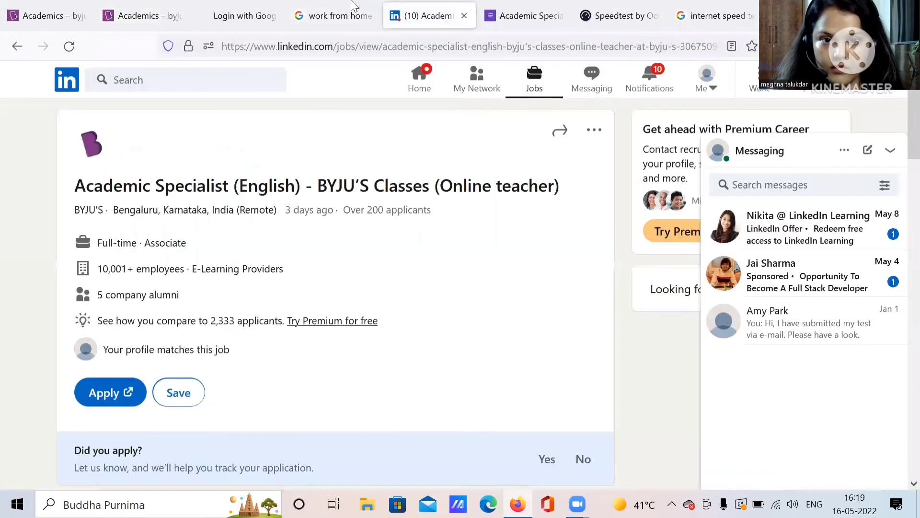
left_click(46, 16)
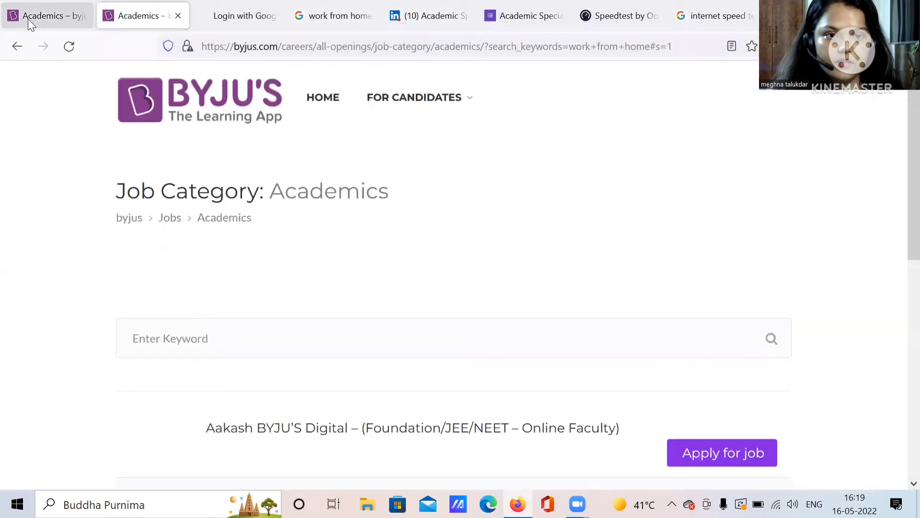
scroll("down", 3)
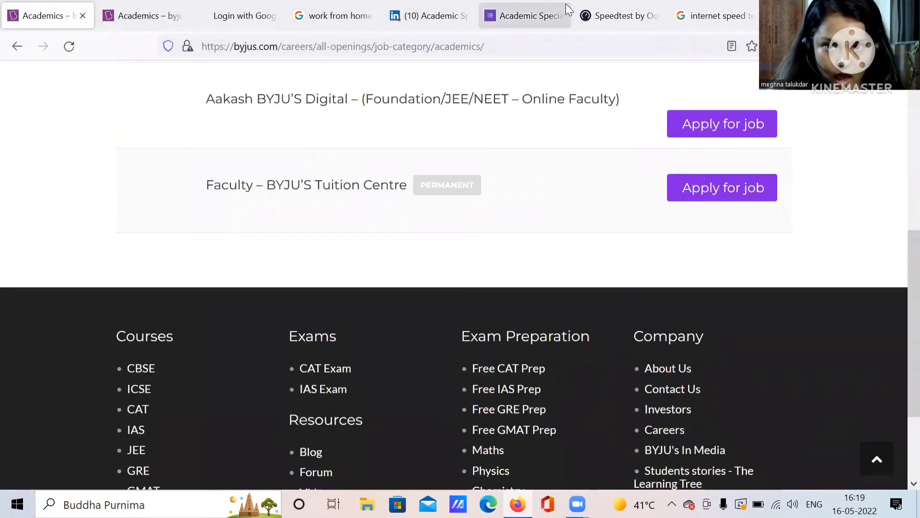
left_click(429, 15)
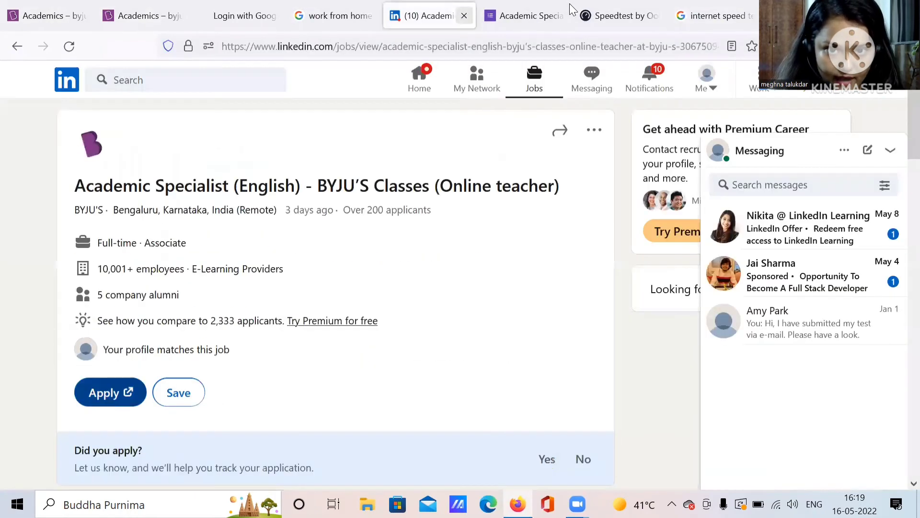
left_click(332, 16)
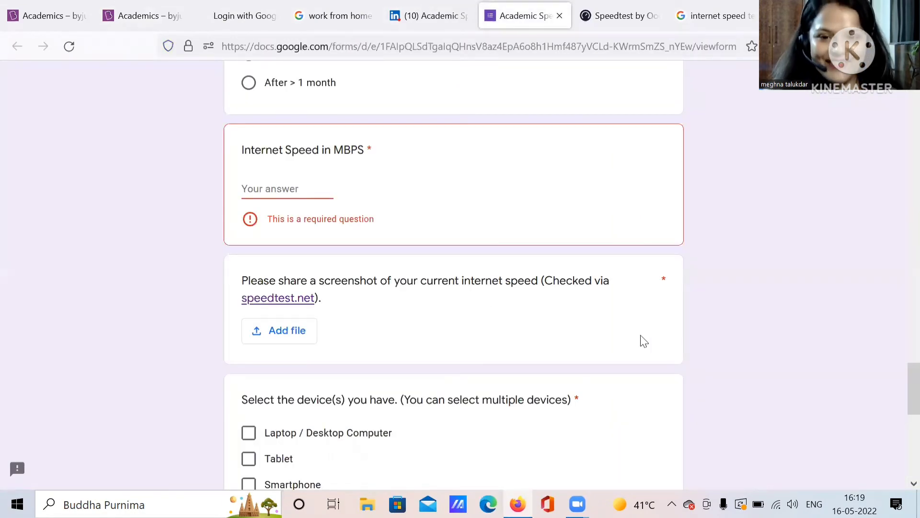
Step: Tick Laptop / Desktop Computer as the owned device and reach the declaration section
scroll("down", 3)
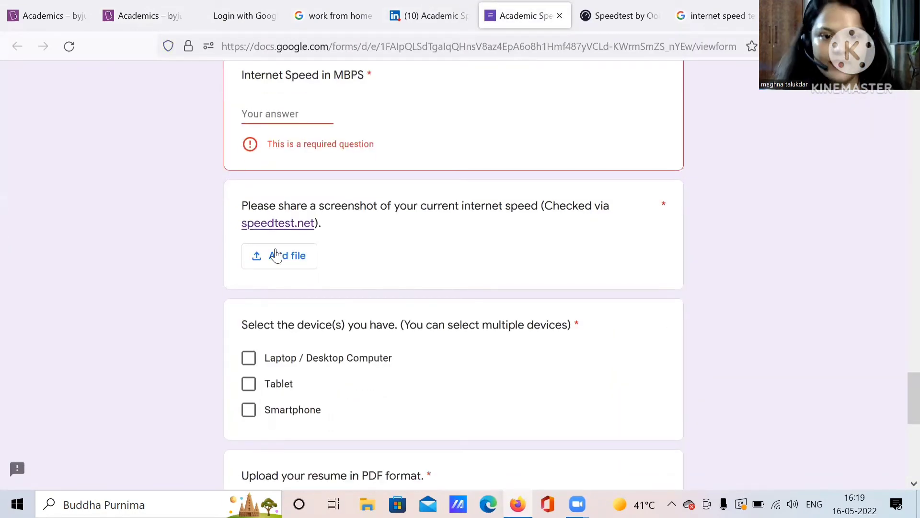
scroll("down", 3)
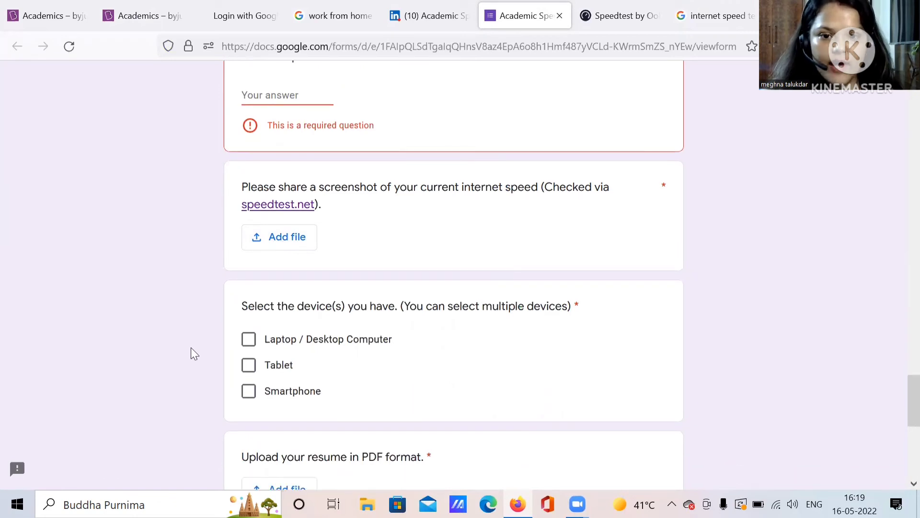
scroll("down", 3)
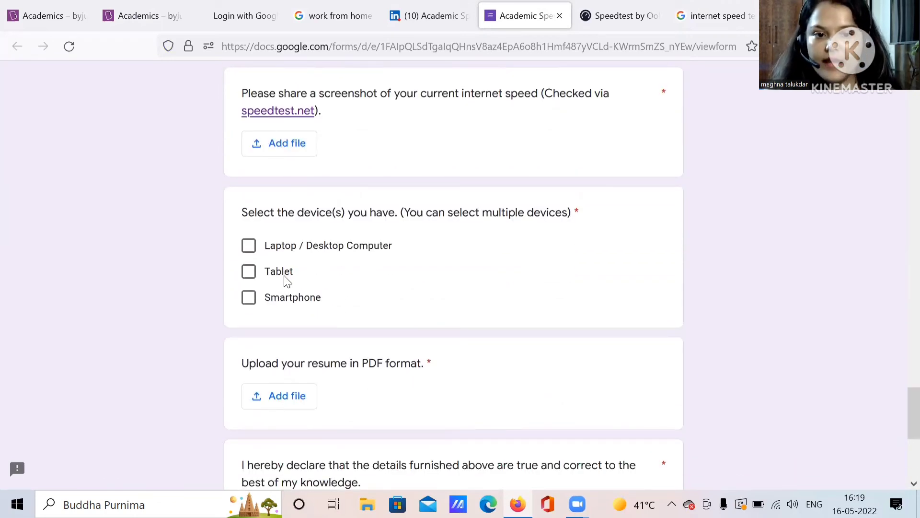
mouse_move(280, 317)
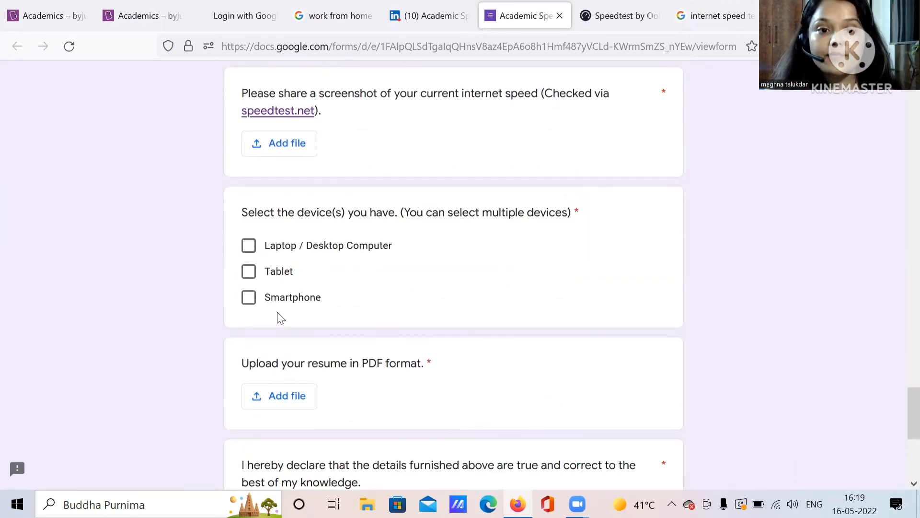
left_click(248, 245)
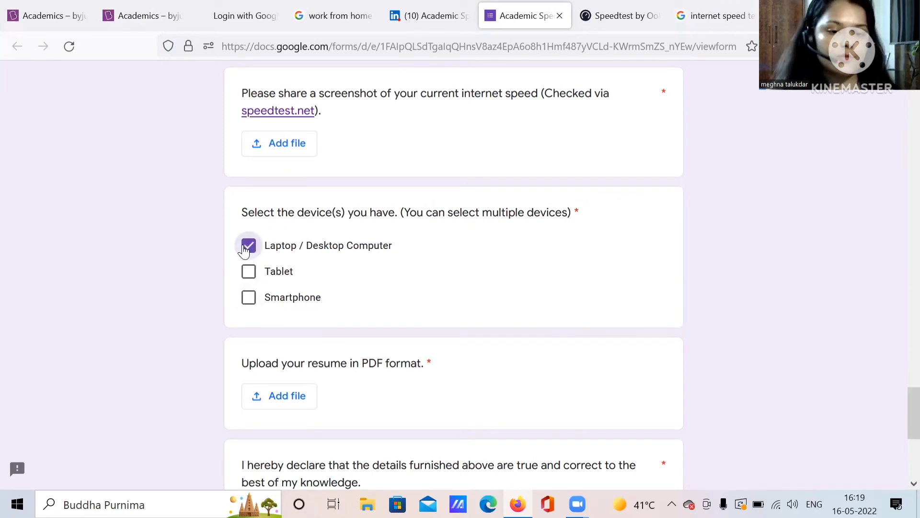
mouse_move(248, 297)
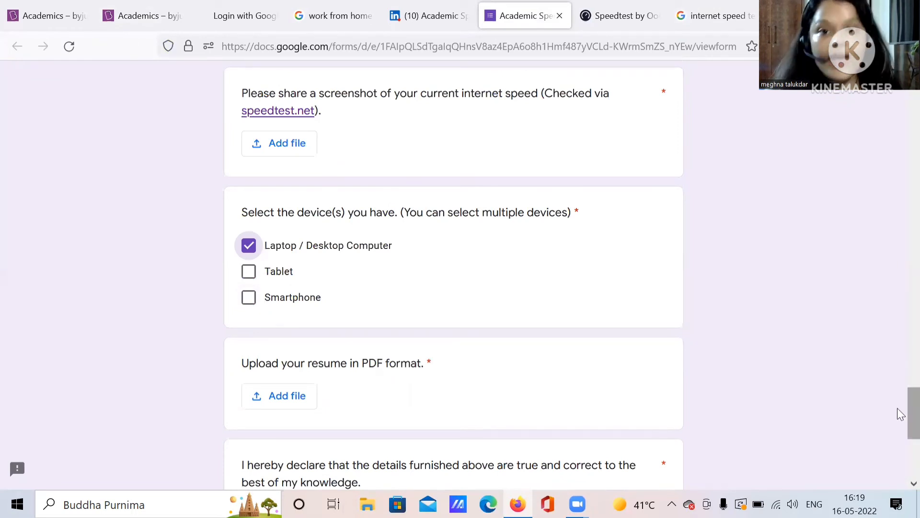
scroll("down", 3)
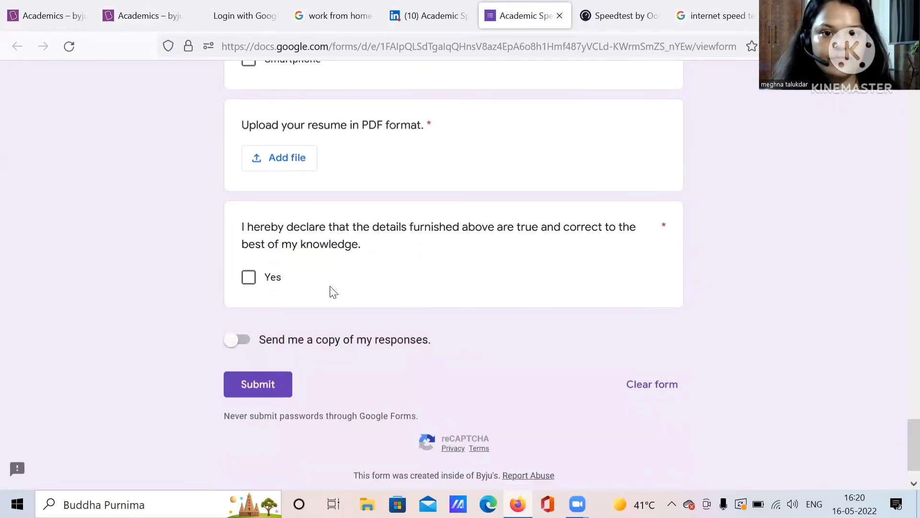
mouse_move(271, 216)
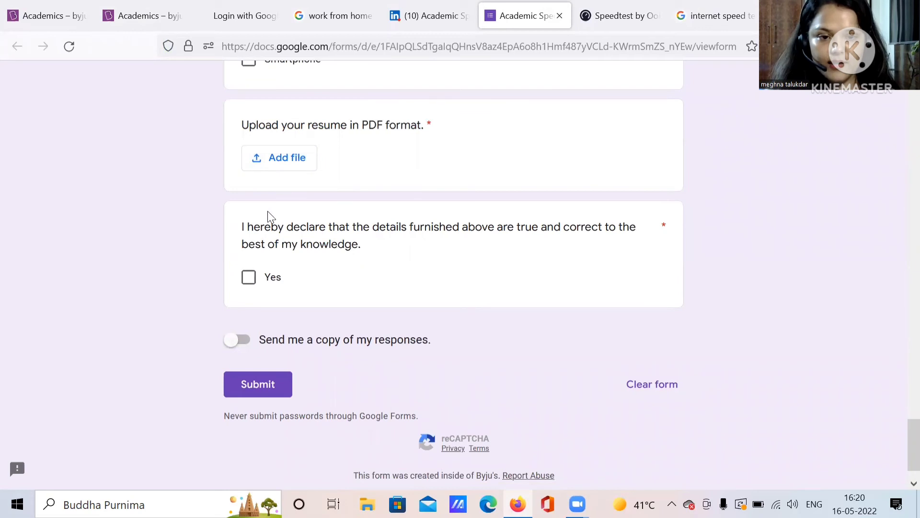
mouse_move(403, 268)
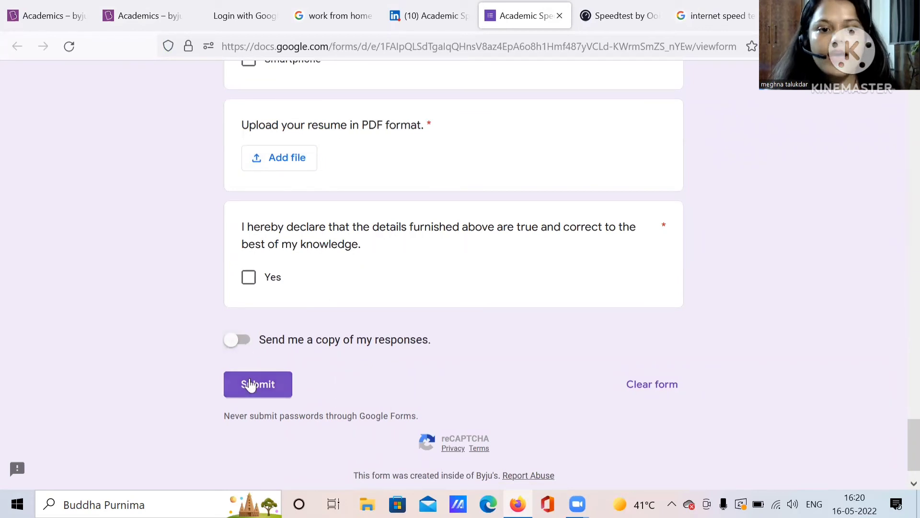
mouse_move(566, 111)
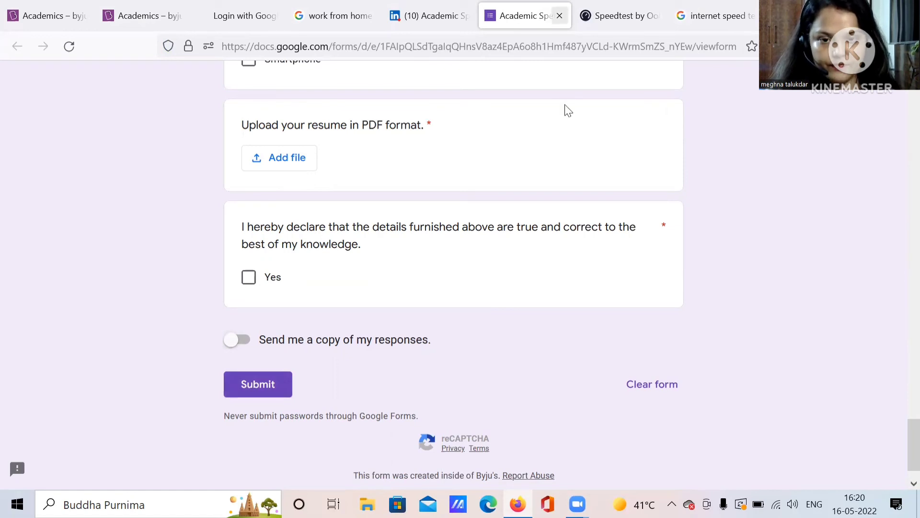
Step: Close the Academic Specialist form tab, leaving the speed test search results
left_click(597, 15)
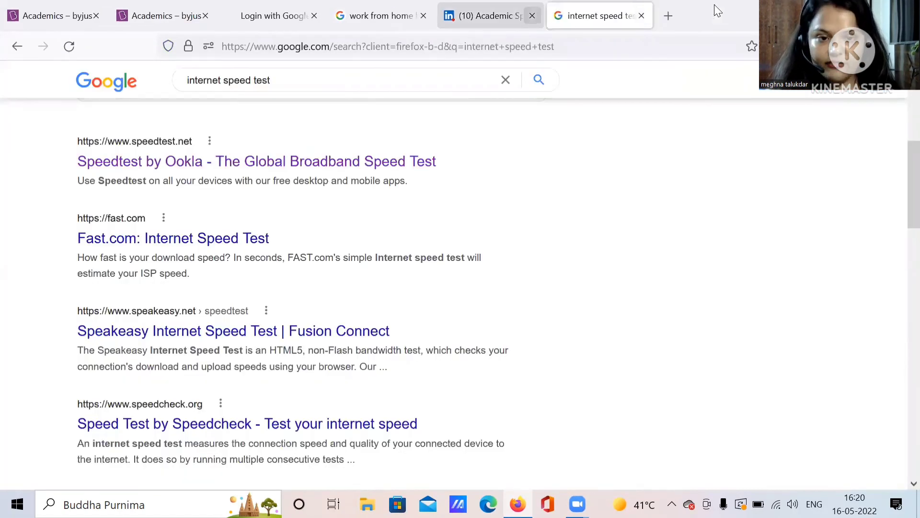
mouse_move(641, 16)
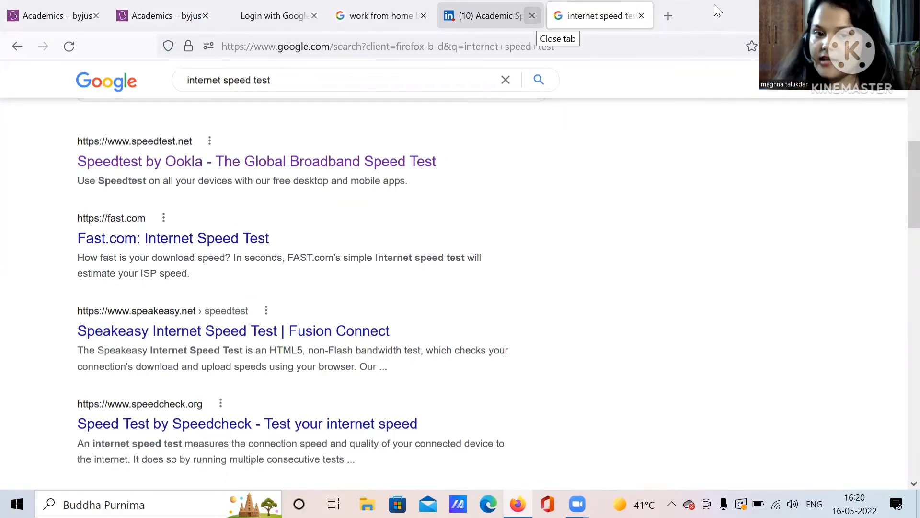
mouse_move(572, 6)
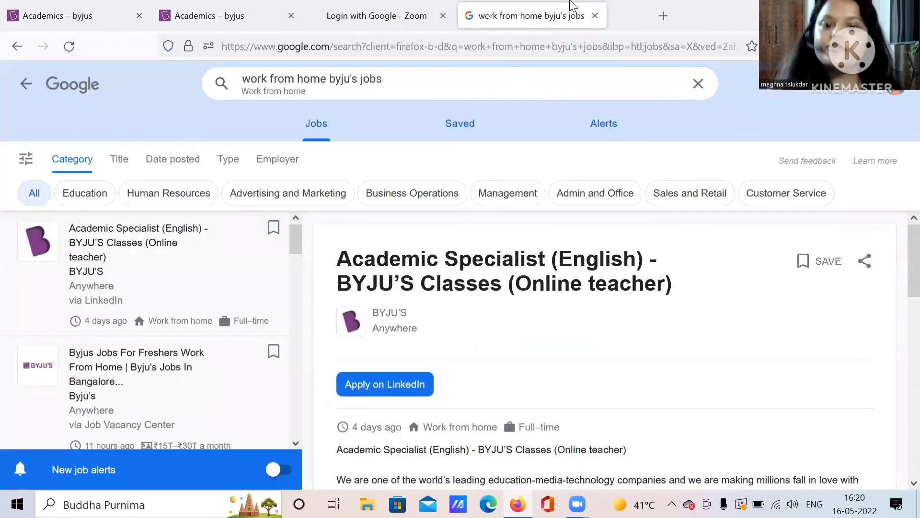
Step: Close the jobs search tab and search 'byjus demo video' in a fresh tab
left_click(379, 16)
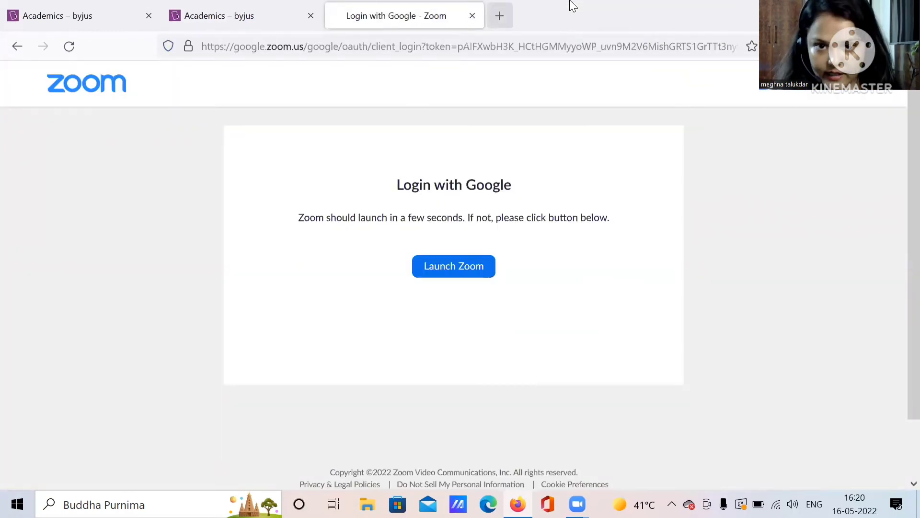
left_click(499, 16)
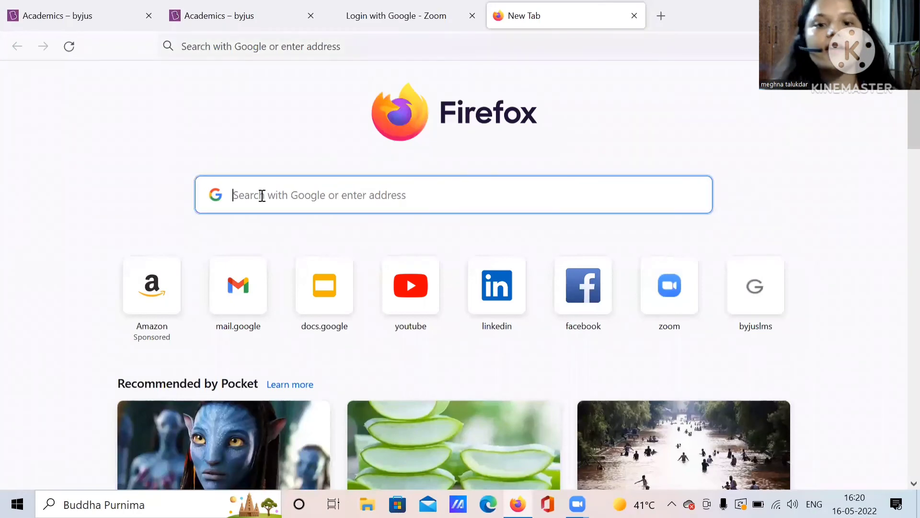
type("byjus")
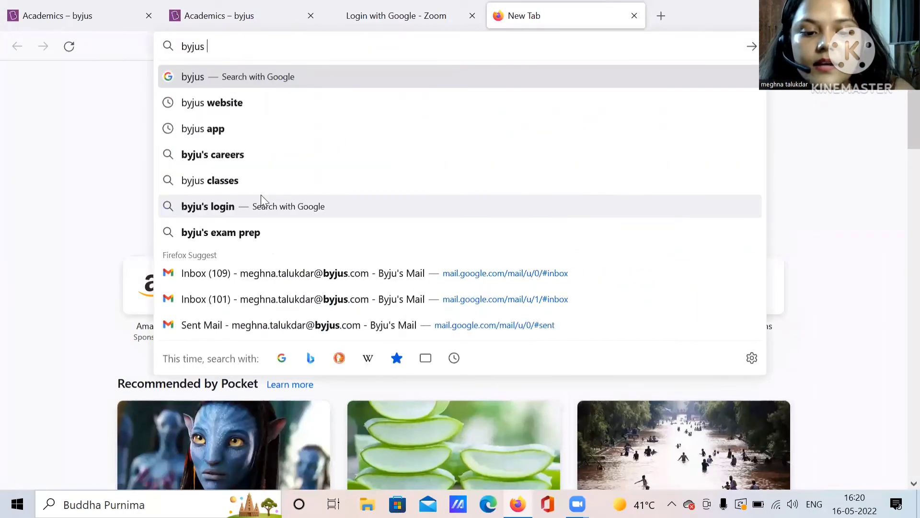
type("demo video")
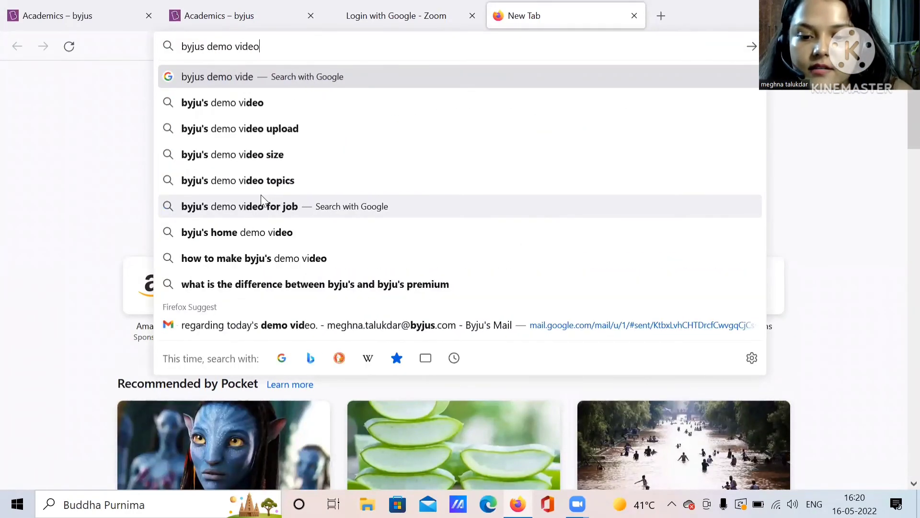